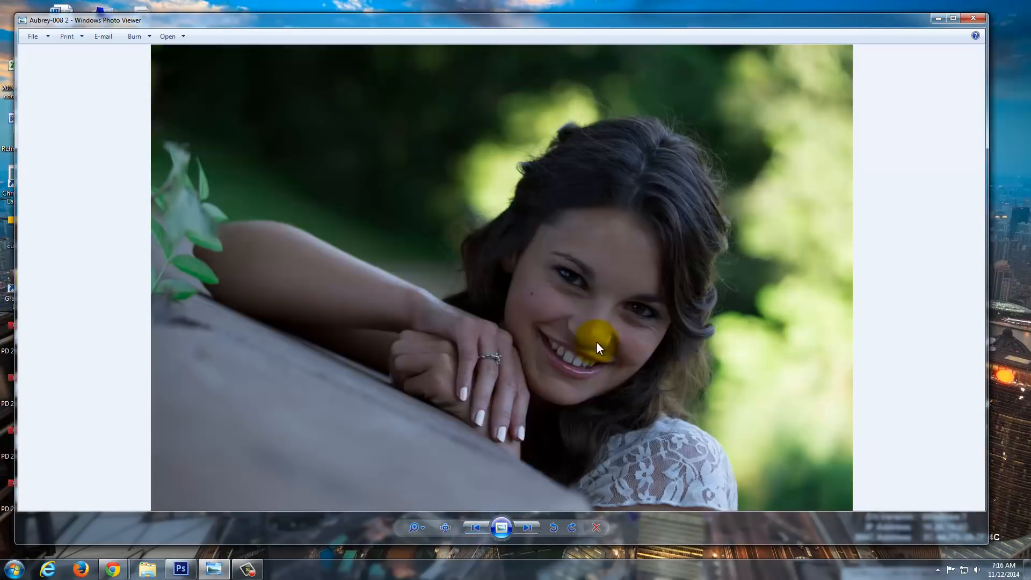
Browse the next two photos in Windows Photo Viewer, then close the viewer
left_click(527, 527)
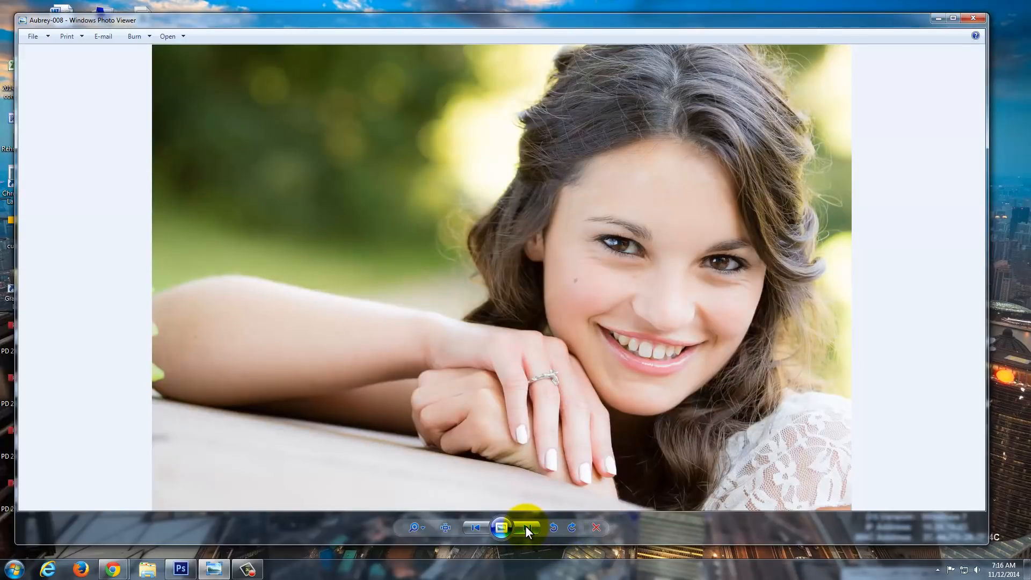
left_click(527, 527)
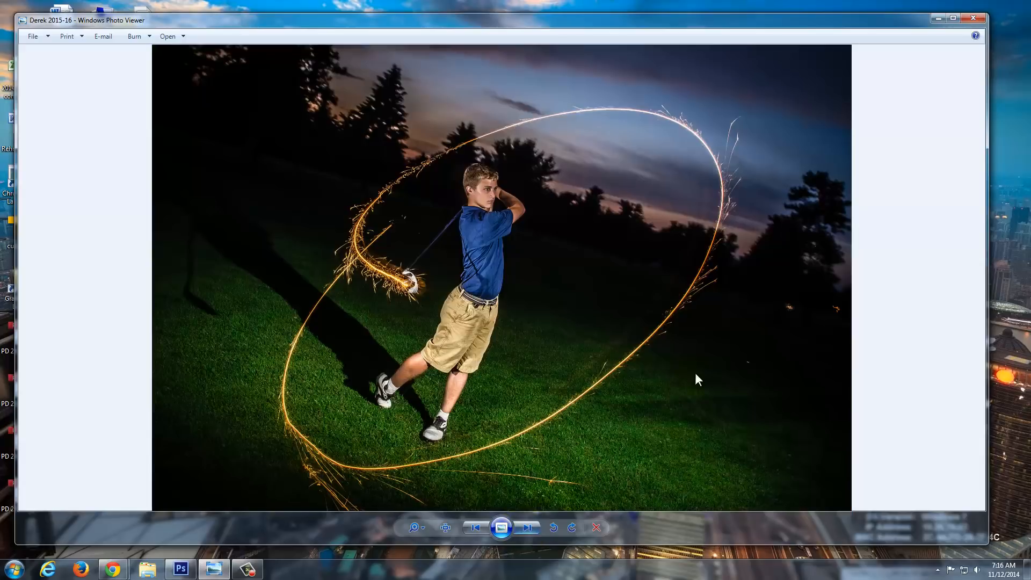
left_click(973, 17)
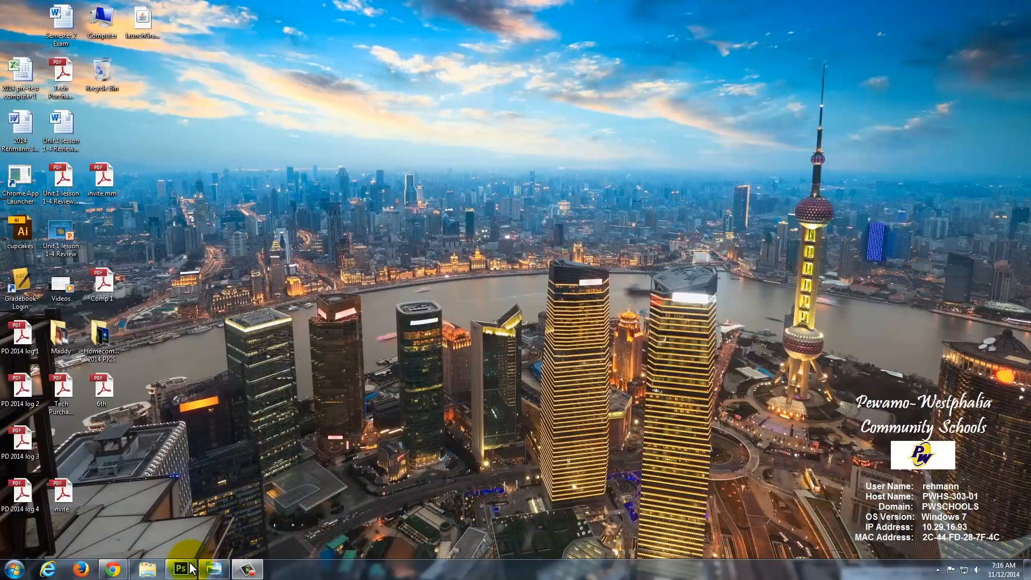
Switch to Photoshop and select the Aubrey-008 DNG on the Desktop for opening
left_click(181, 568)
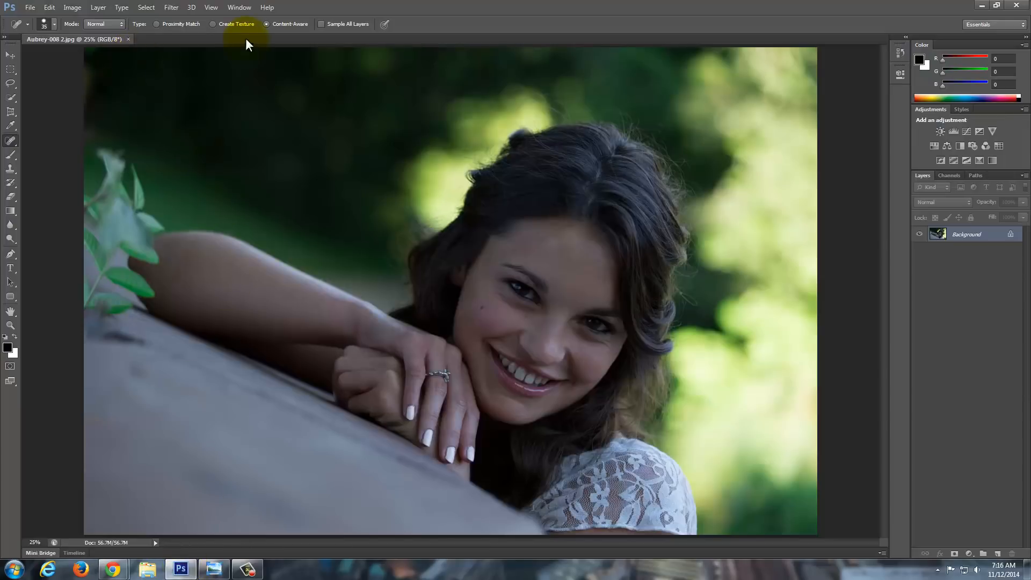
left_click(30, 7)
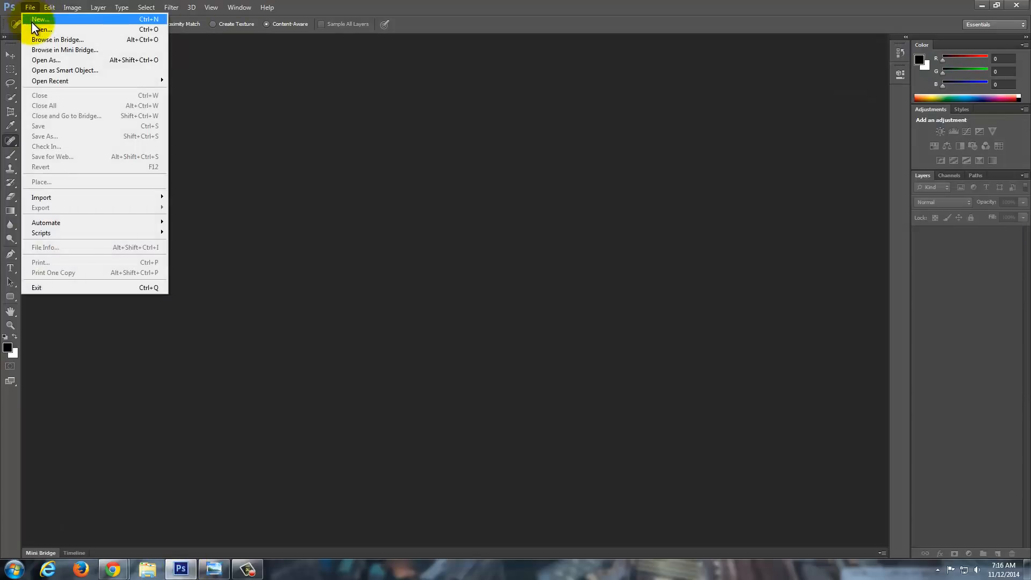
left_click(41, 29)
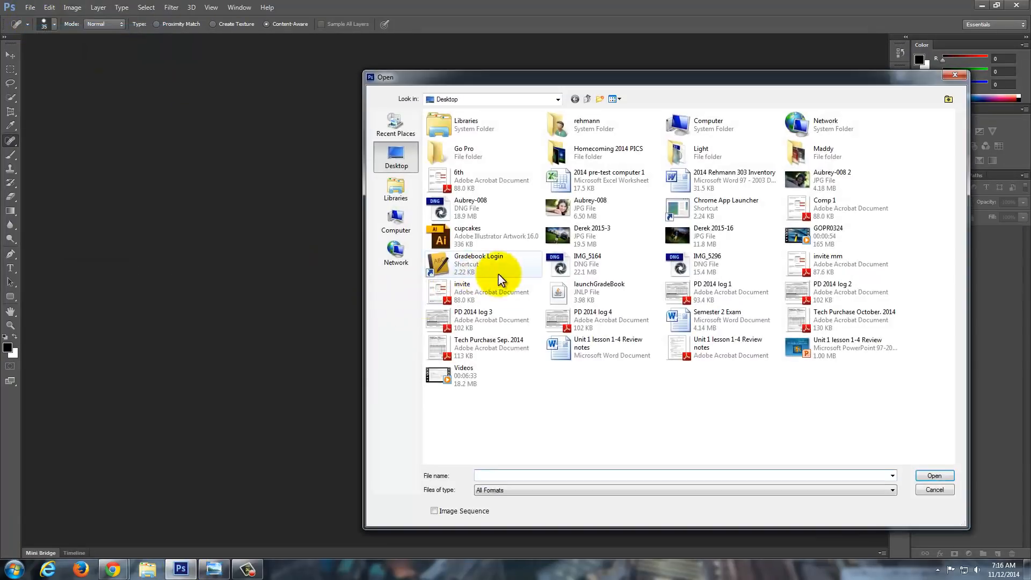
mouse_move(690, 208)
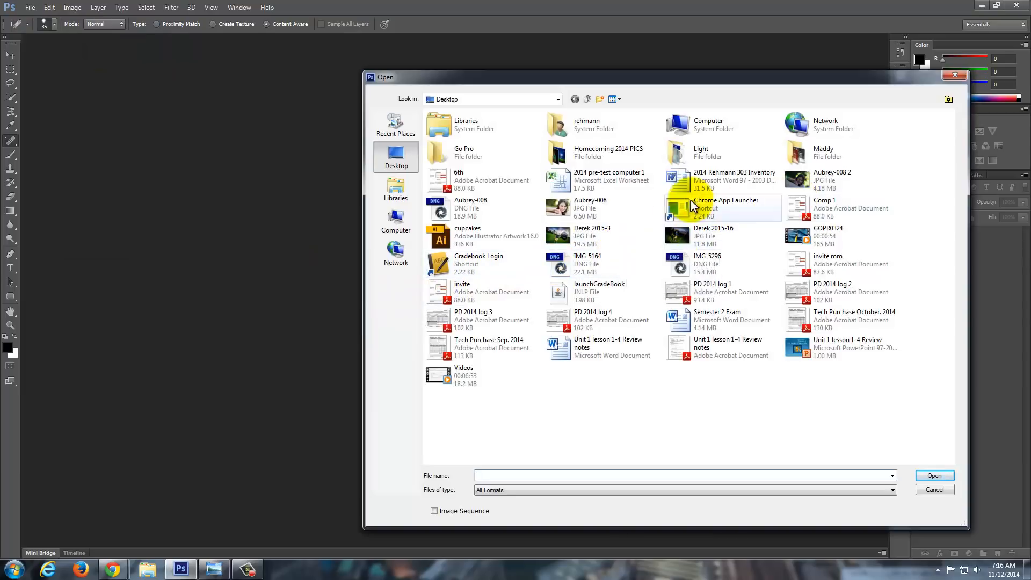
left_click(471, 207)
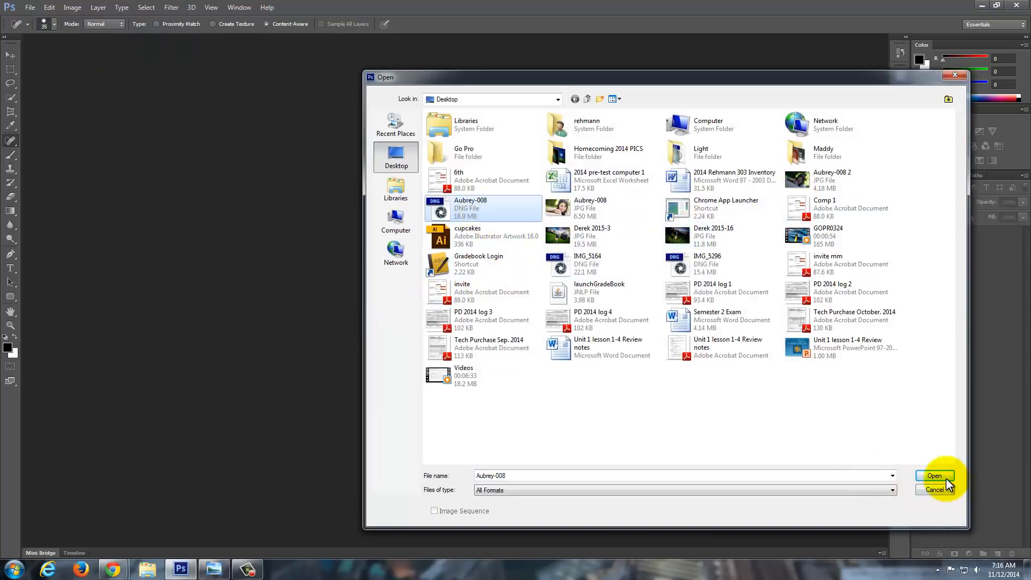
Load Aubrey-008.dng into Camera Raw and raise its Exposure sharply
left_click(934, 475)
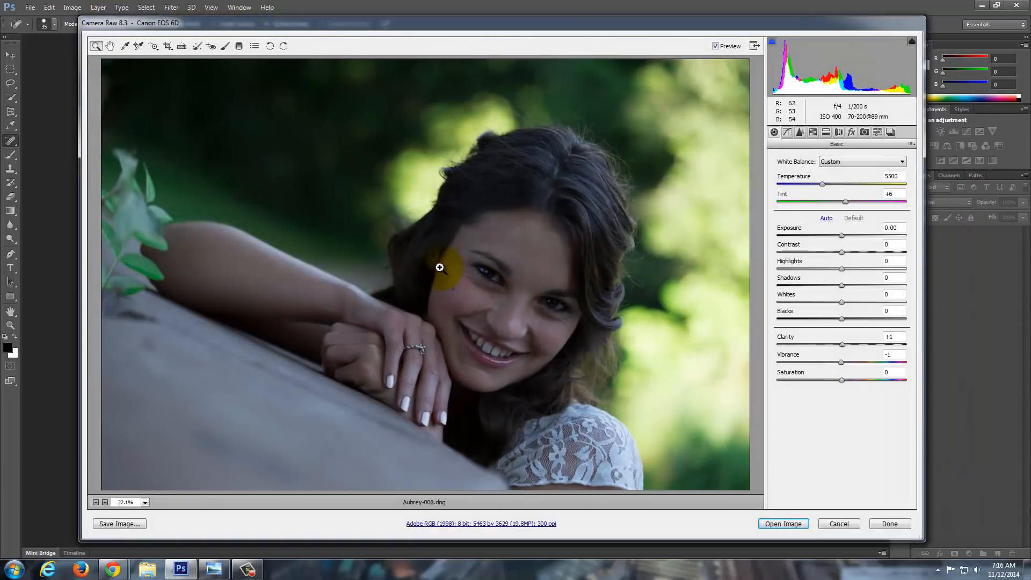
mouse_move(429, 270)
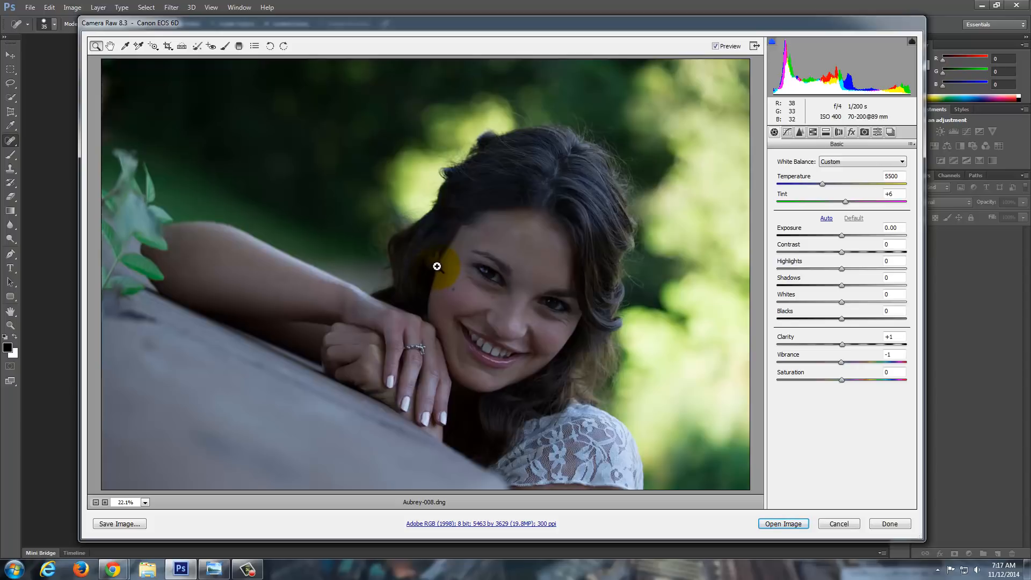
mouse_move(436, 272)
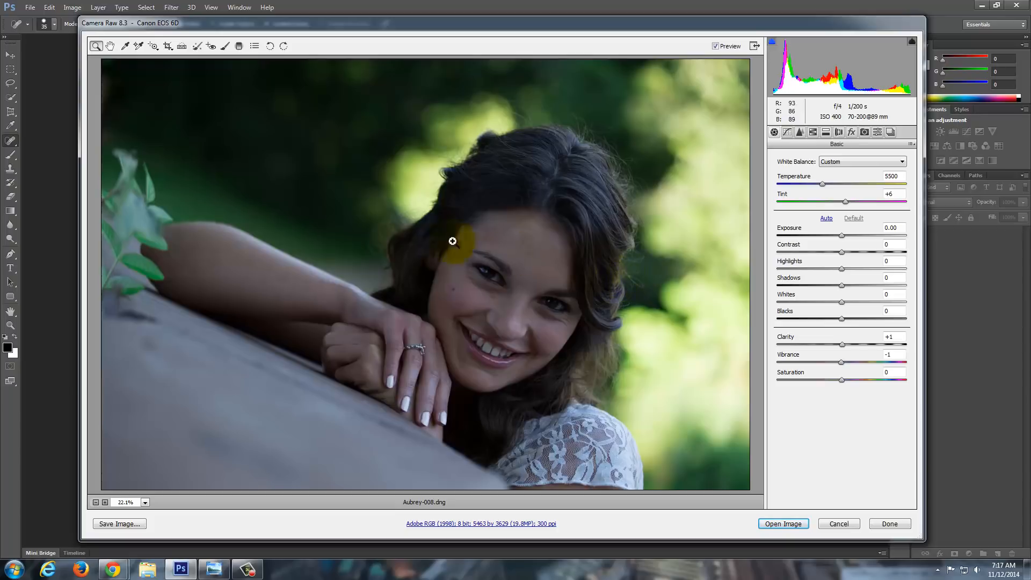
mouse_move(688, 349)
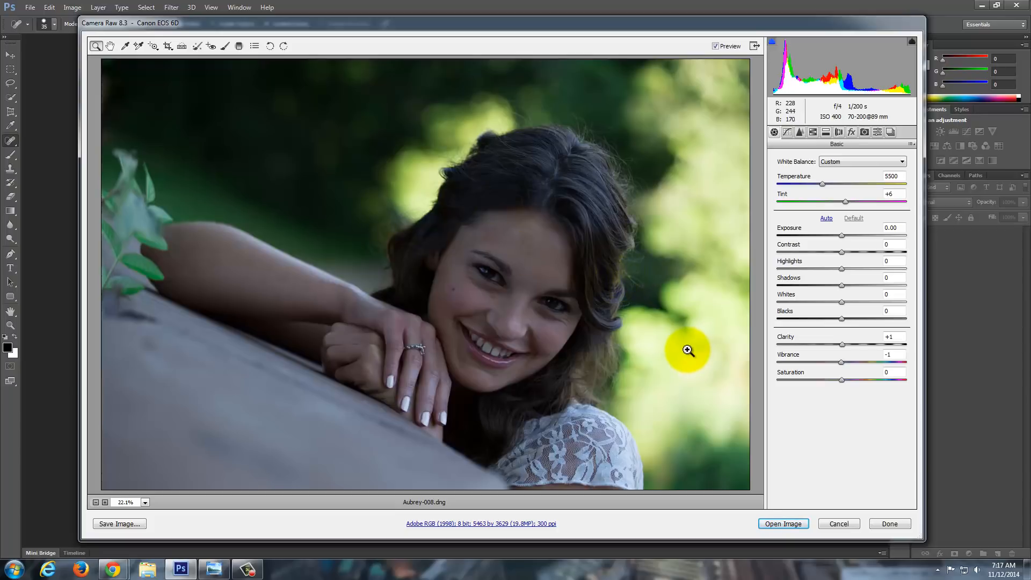
mouse_move(842, 234)
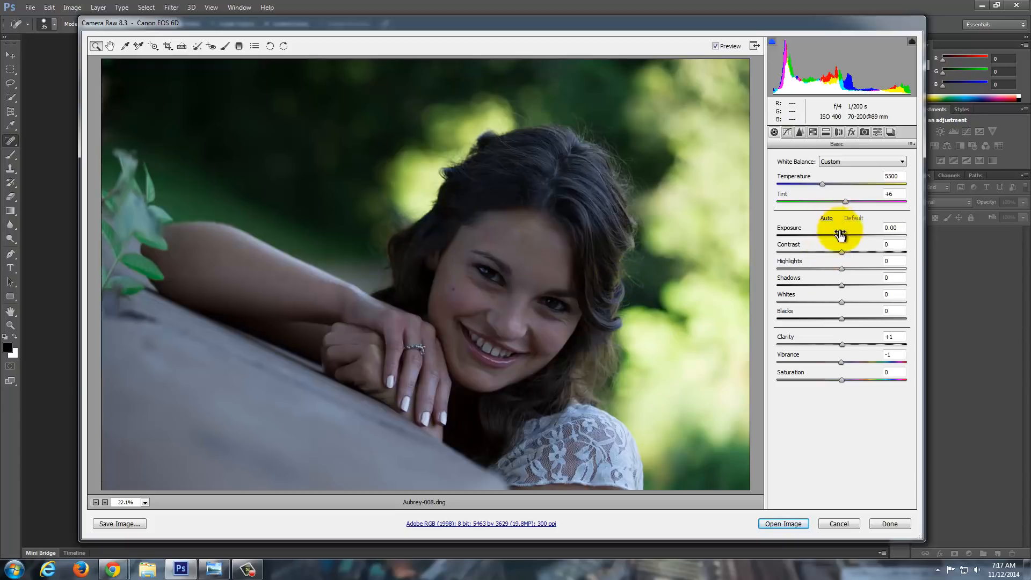
double_click(891, 228)
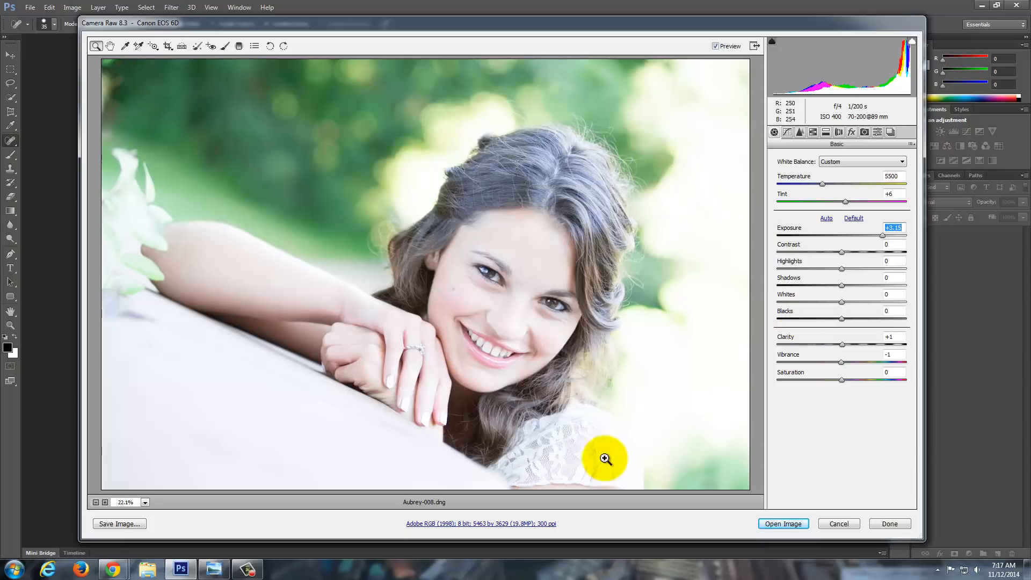
mouse_move(816, 8)
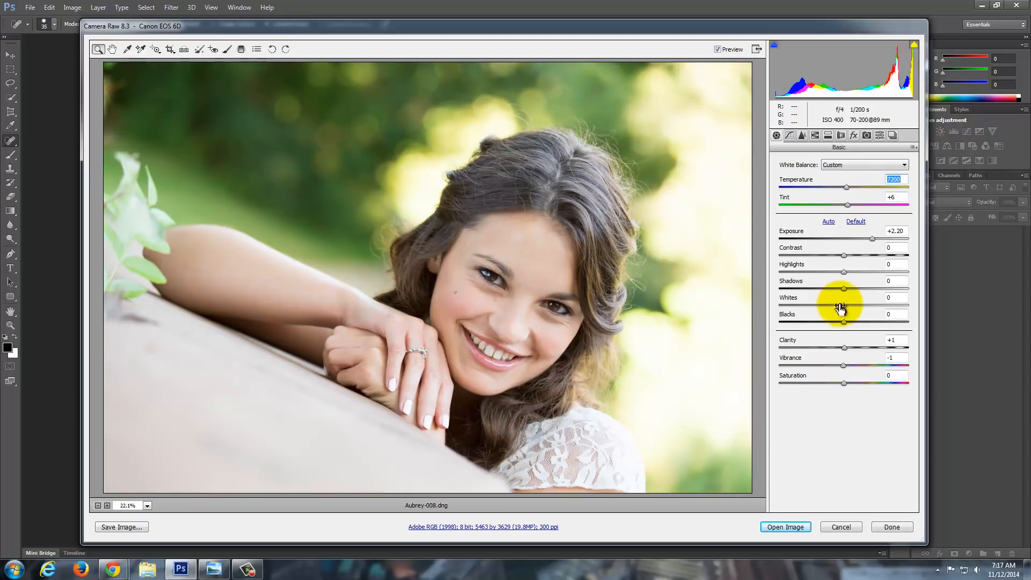
mouse_move(848, 209)
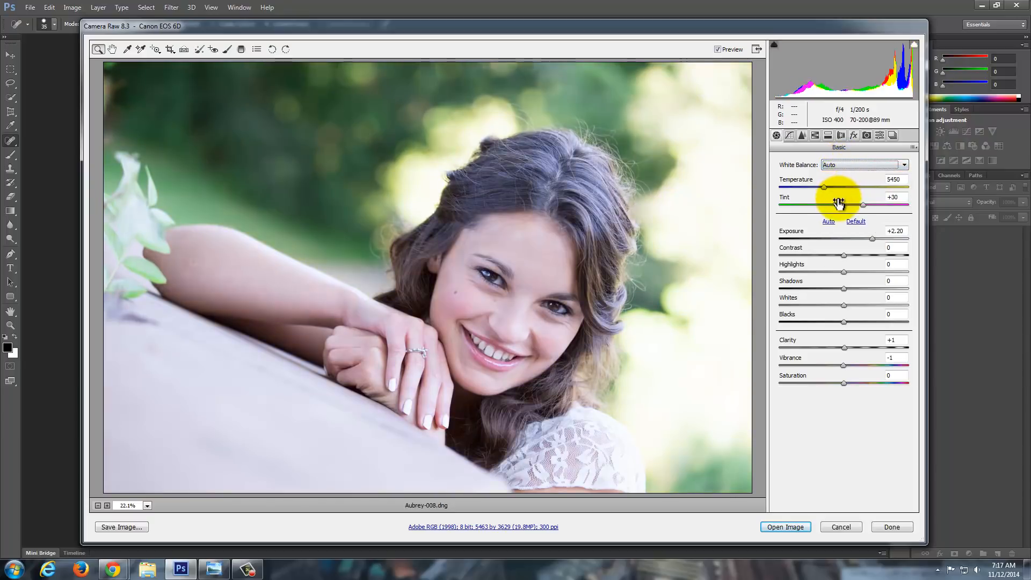
mouse_move(520, 300)
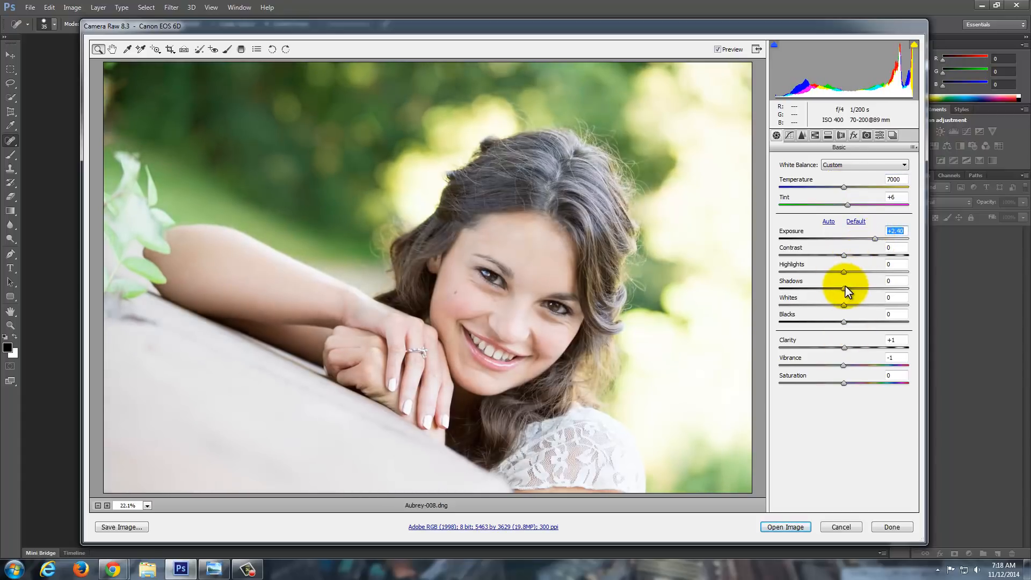
mouse_move(625, 312)
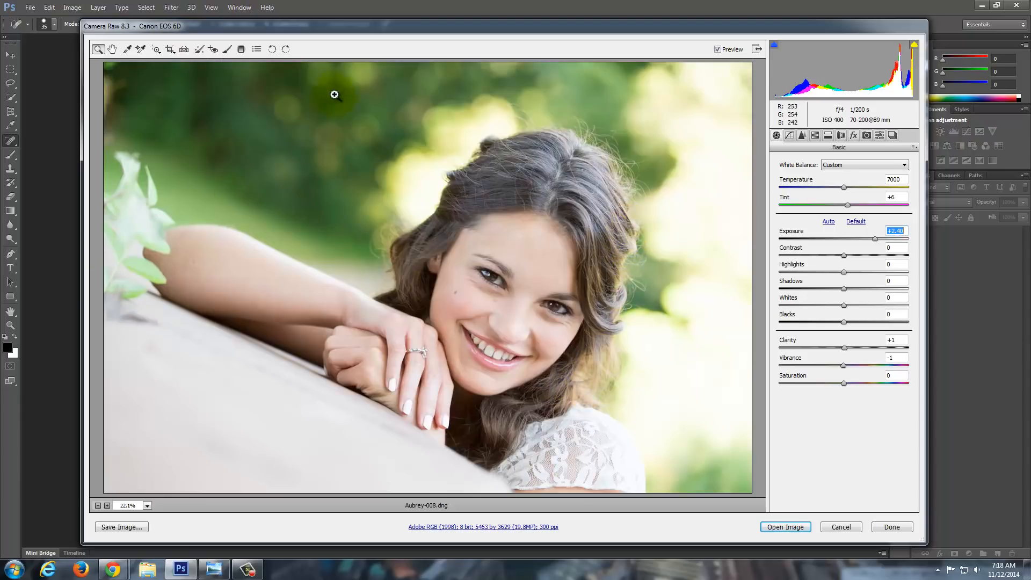
mouse_move(170, 49)
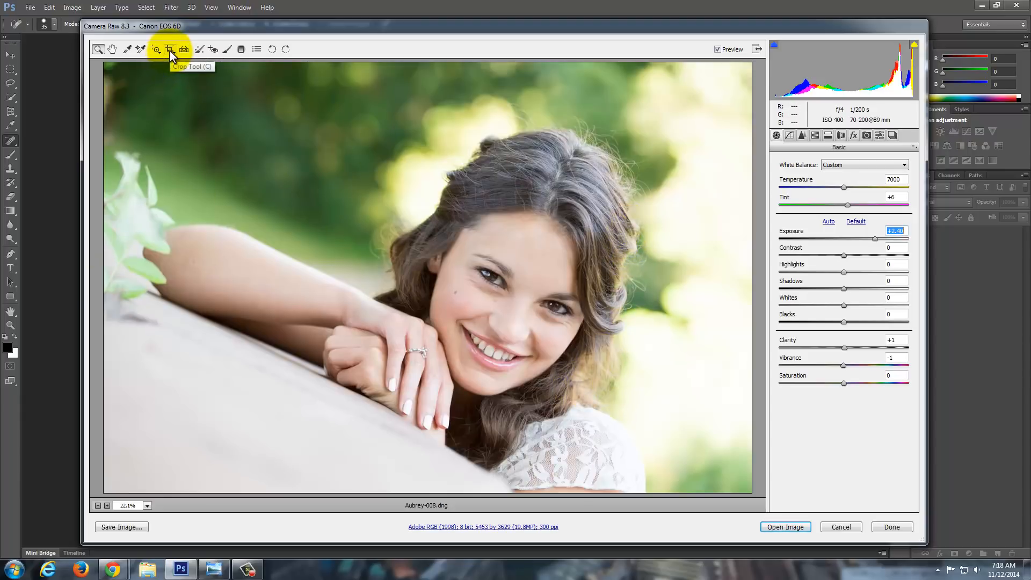
Apply a rotated crop with the Crop Tool, framing her face more tightly
left_click(170, 49)
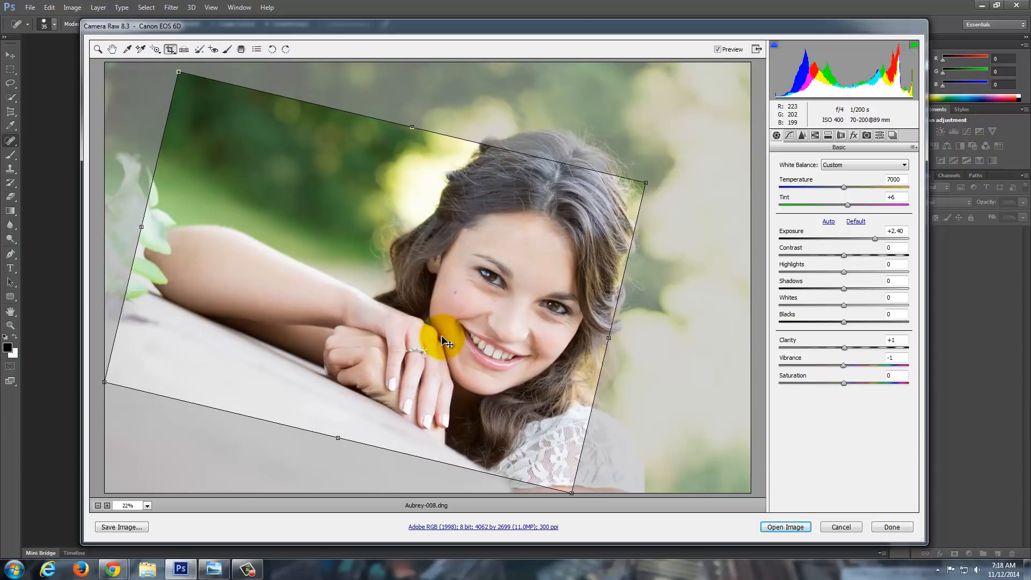
mouse_move(834, 496)
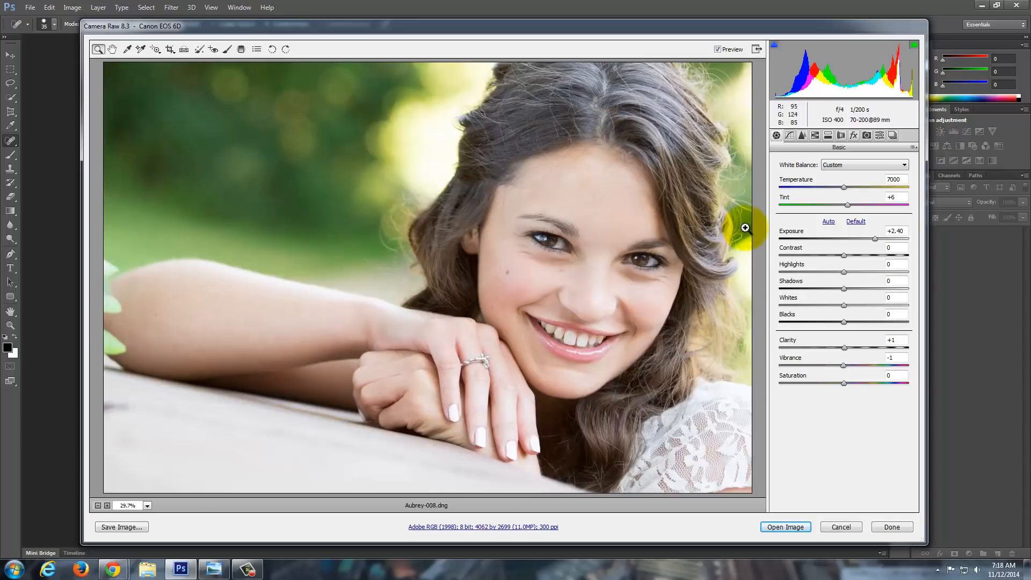
mouse_move(809, 357)
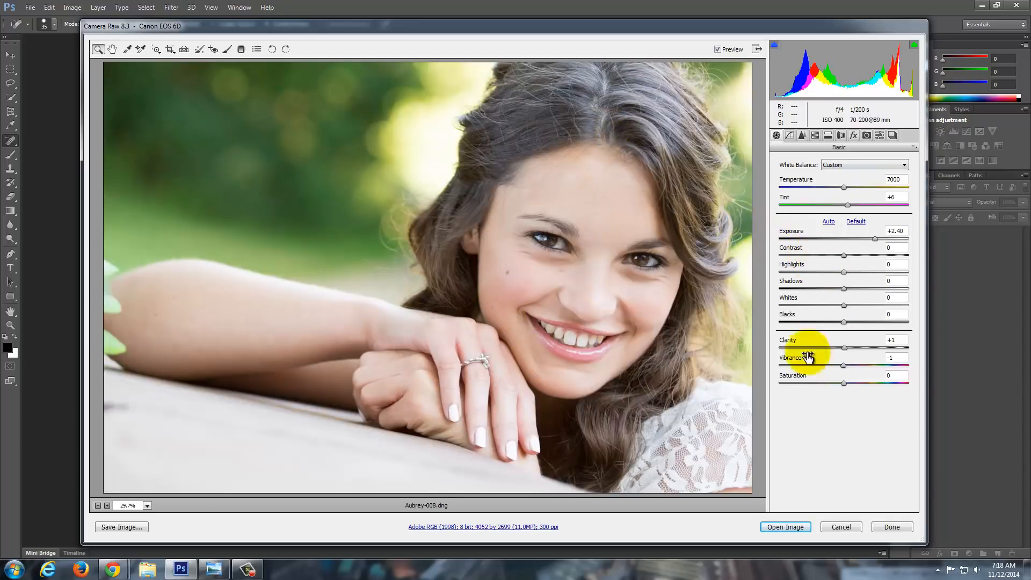
mouse_move(696, 414)
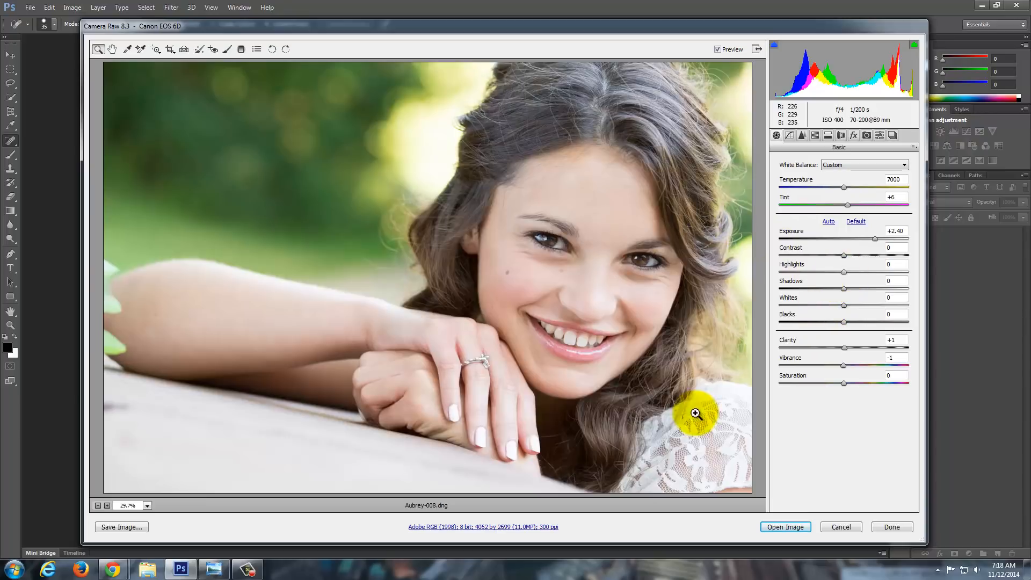
mouse_move(846, 278)
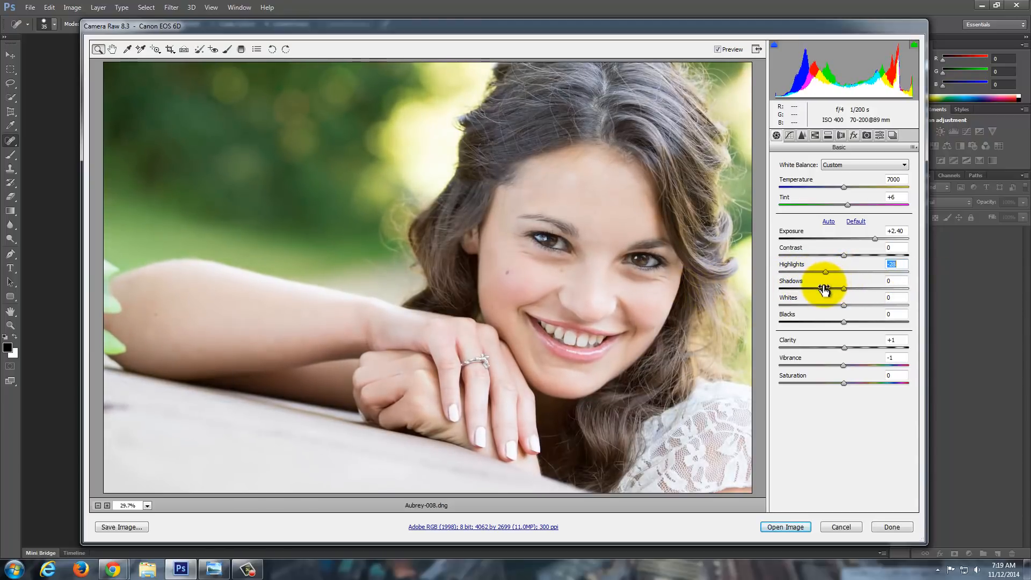
mouse_move(680, 148)
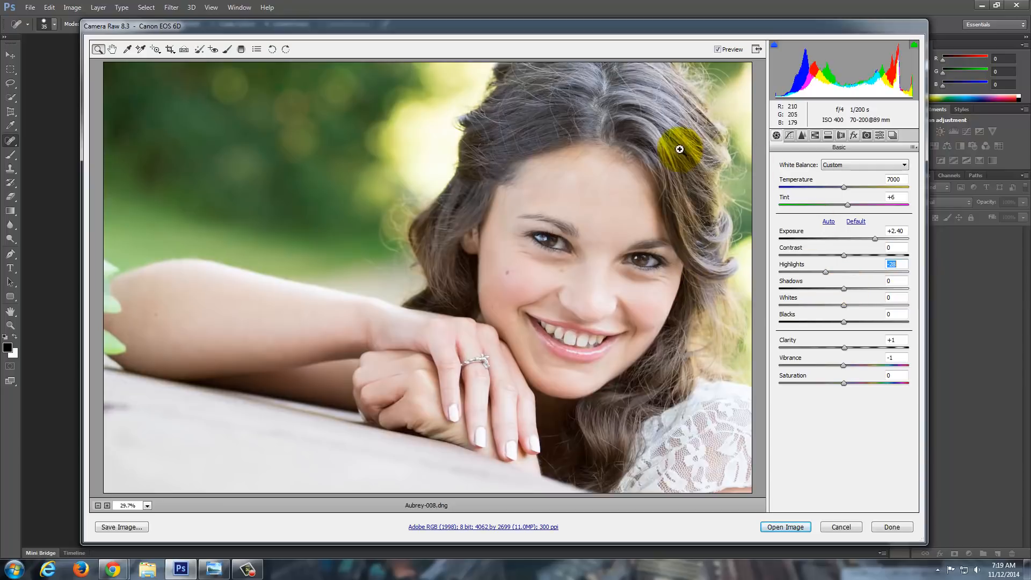
mouse_move(845, 294)
type("-22")
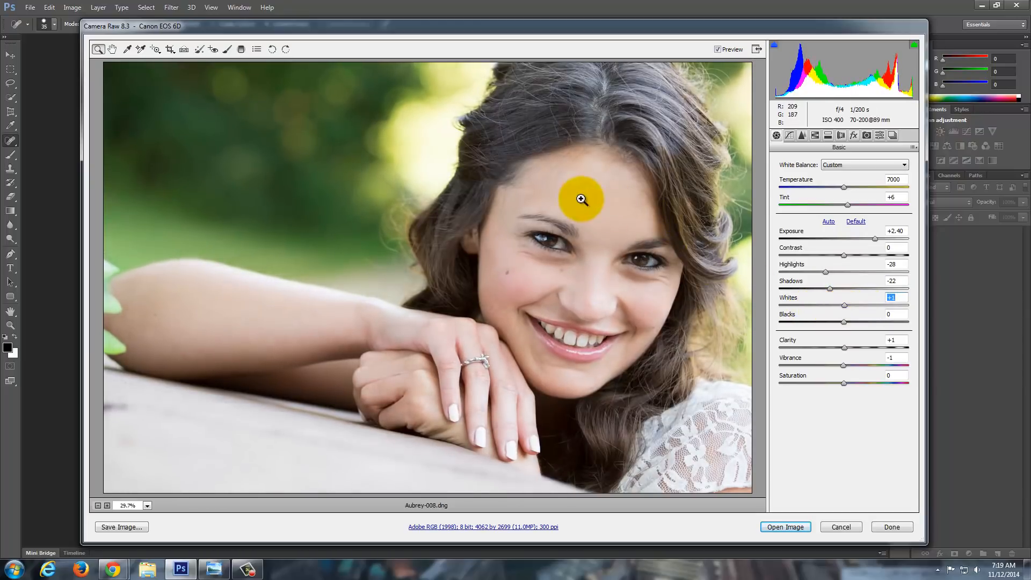
mouse_move(552, 275)
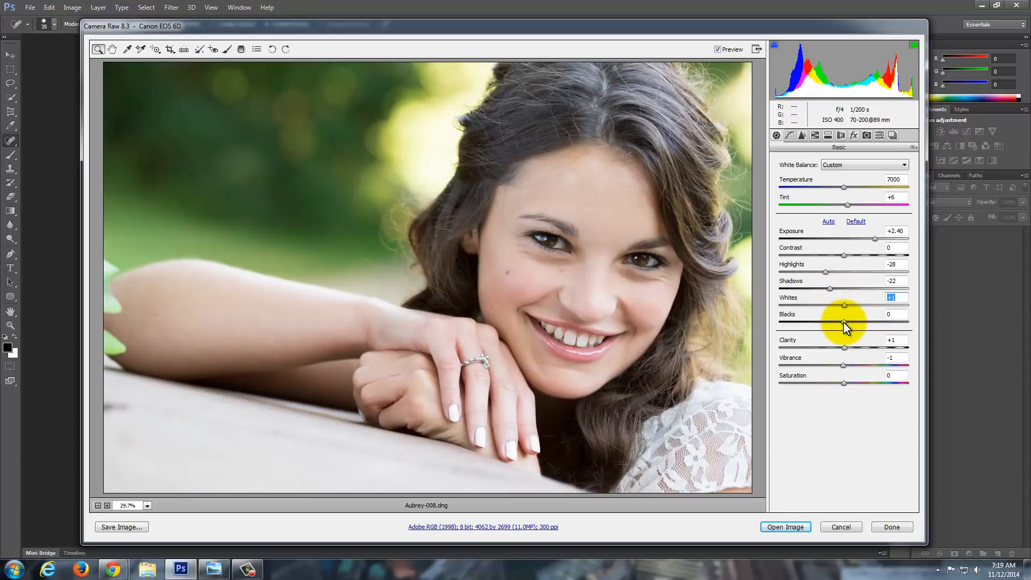
Set Highlights -28, Shadows -22, Whites +1 and lower Blacks to -17
left_click(895, 314)
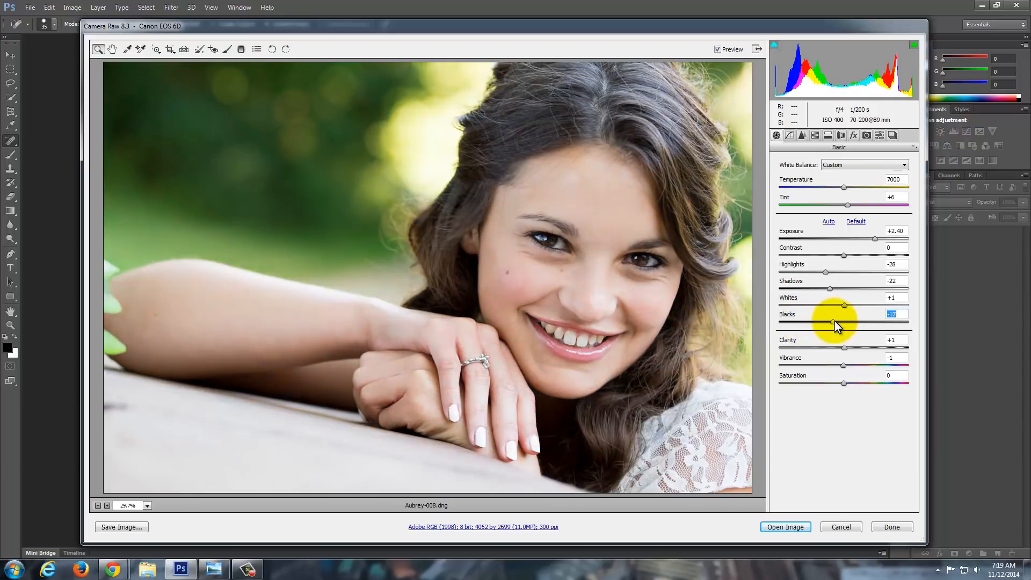
mouse_move(833, 327)
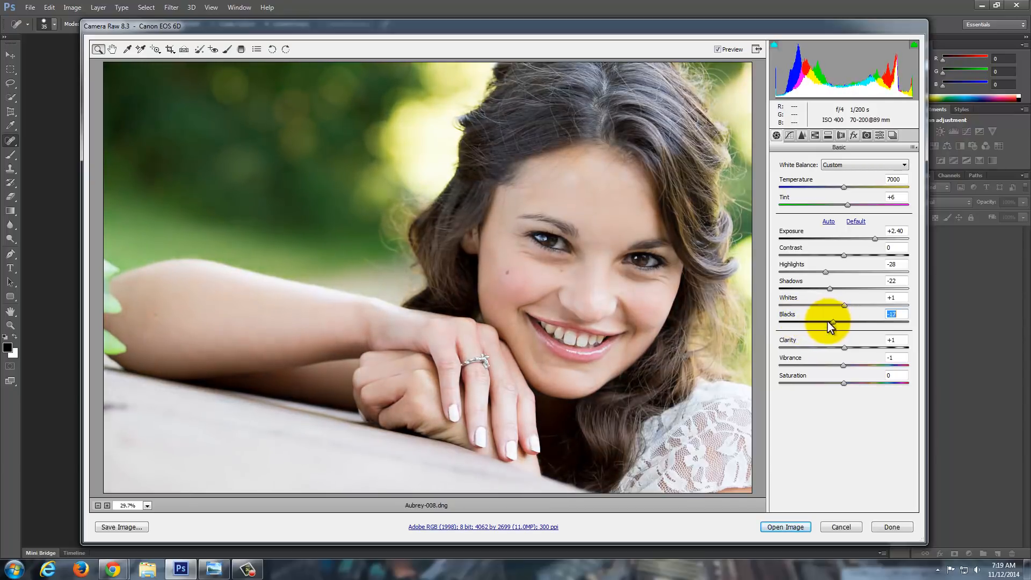
mouse_move(753, 310)
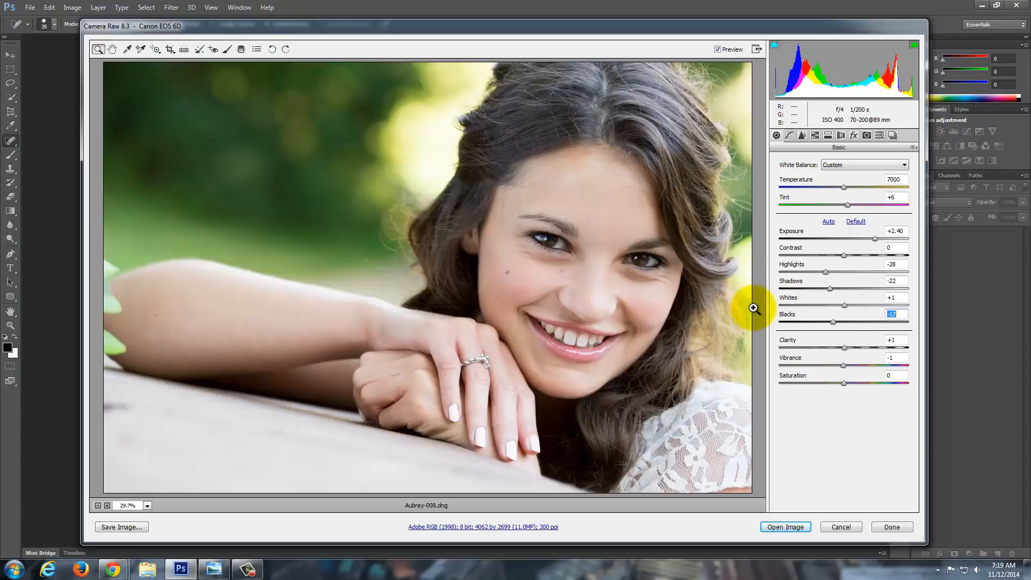
mouse_move(842, 341)
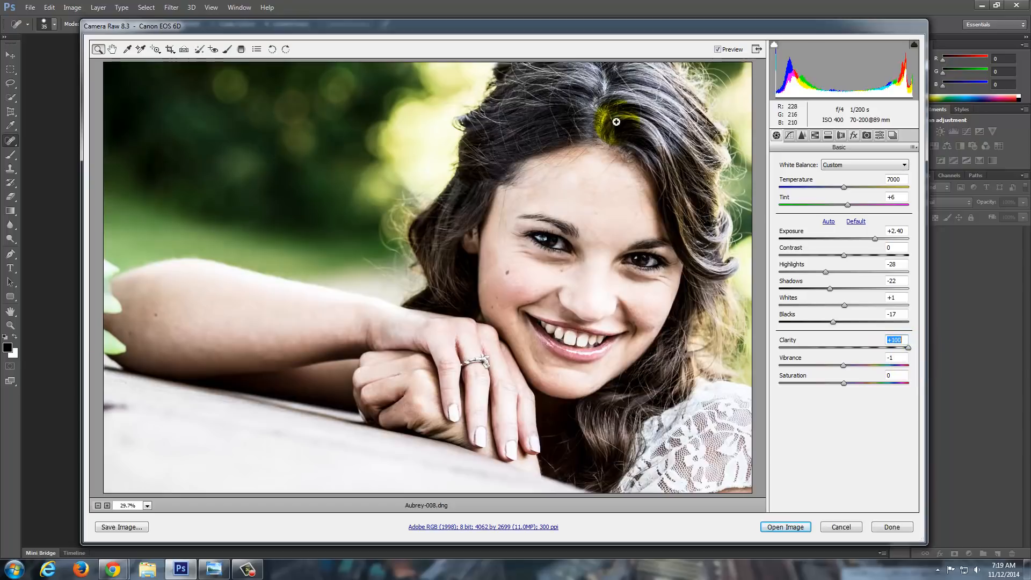
mouse_move(865, 353)
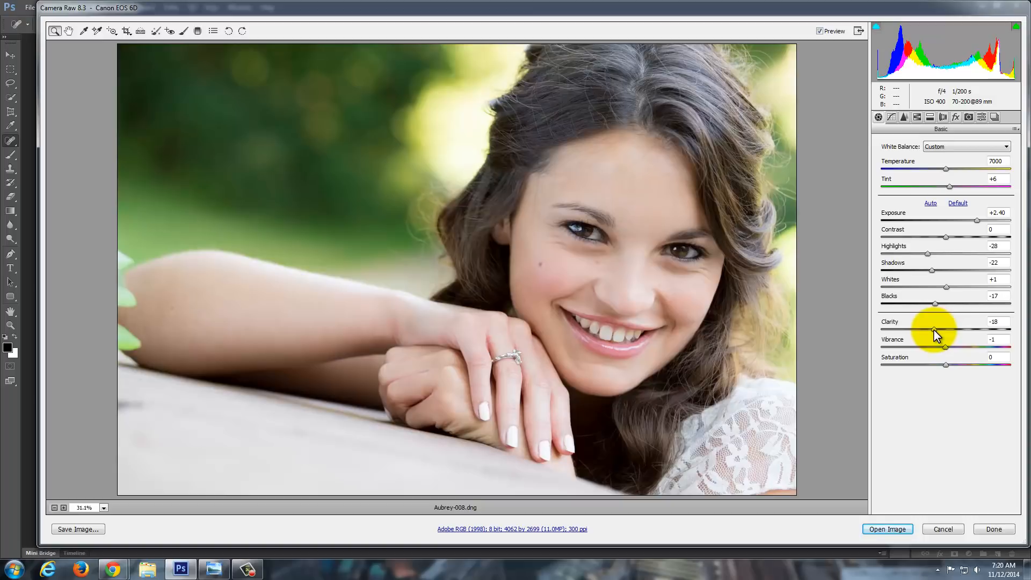
mouse_move(946, 351)
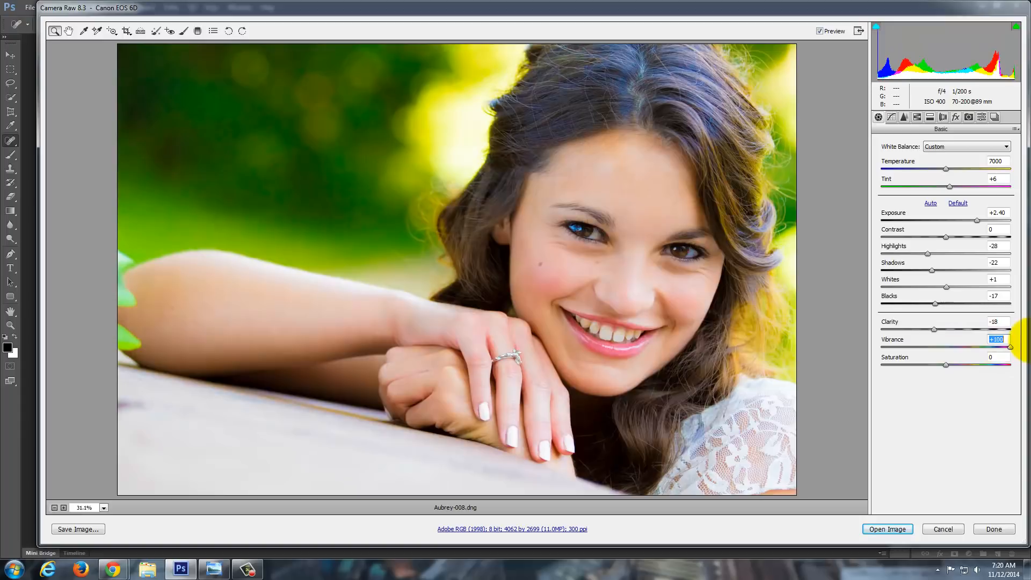
mouse_move(685, 274)
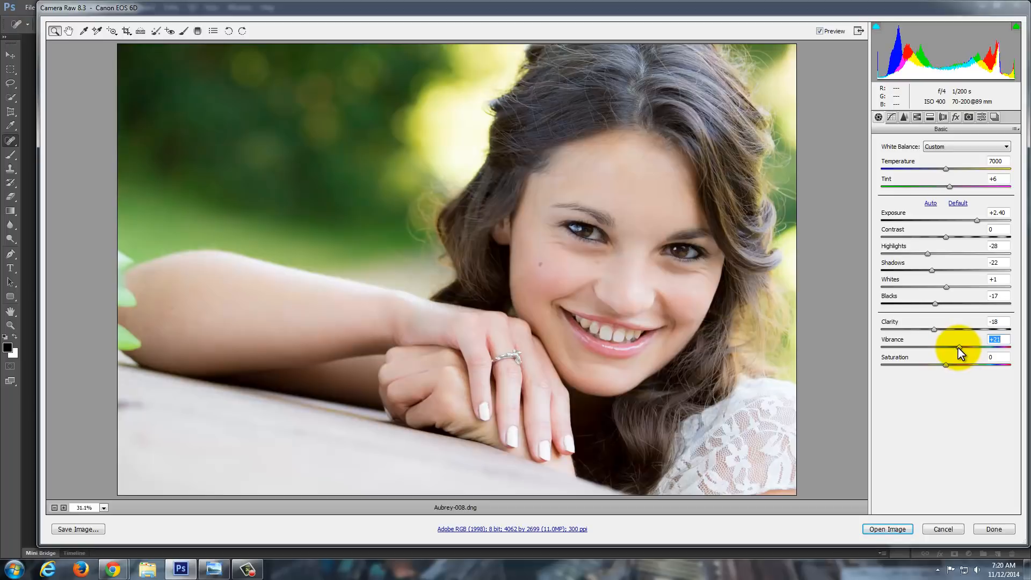
mouse_move(616, 216)
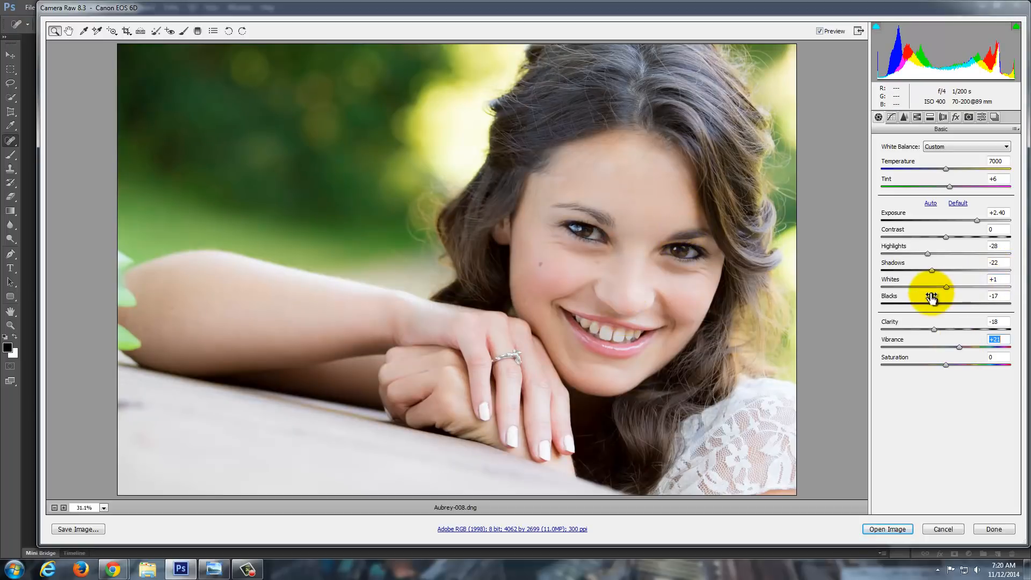
mouse_move(875, 320)
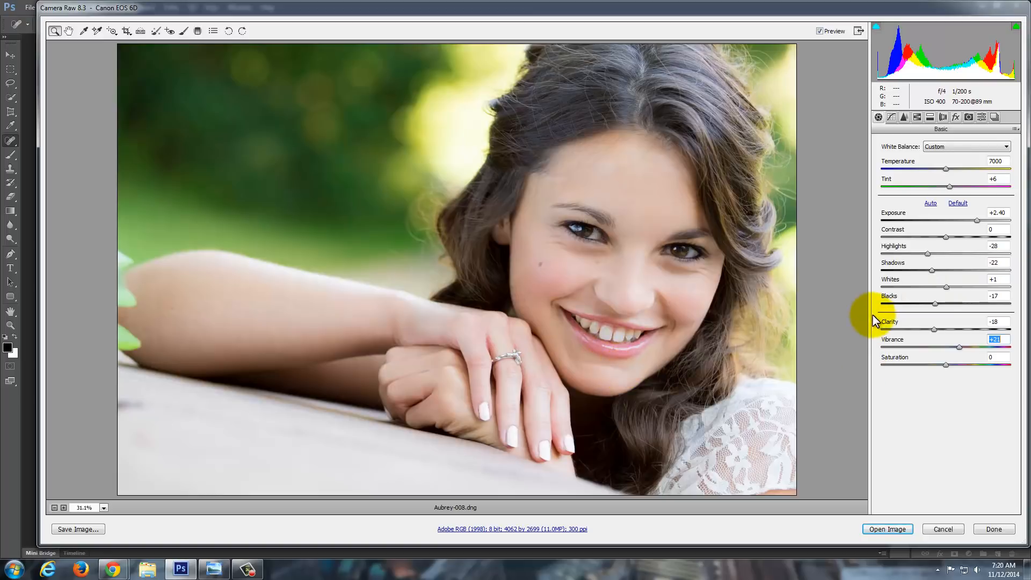
mouse_move(224, 62)
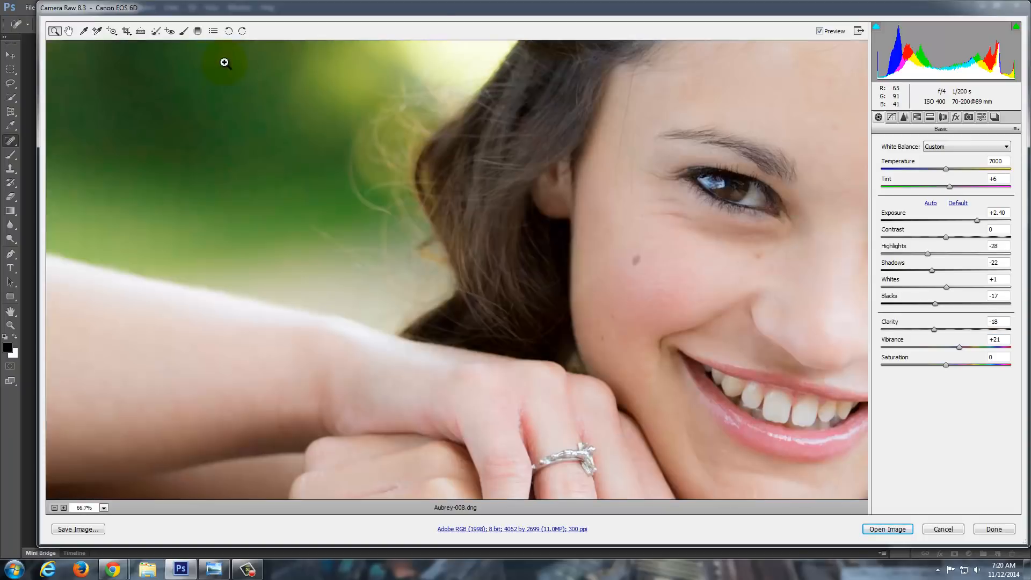
Set the preview zoom to 100% on her eyes, nose and smile
left_click(103, 507)
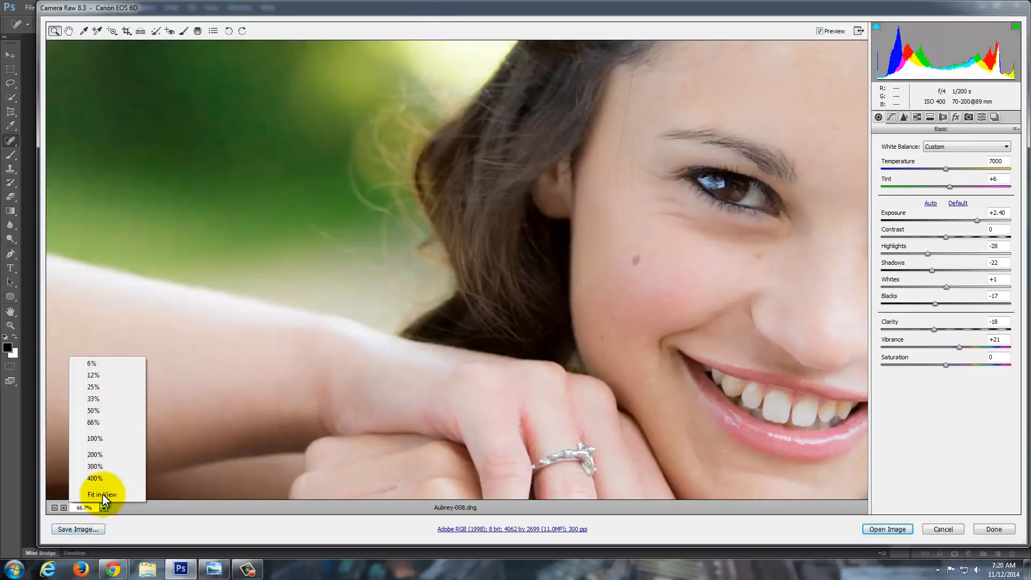
left_click(95, 439)
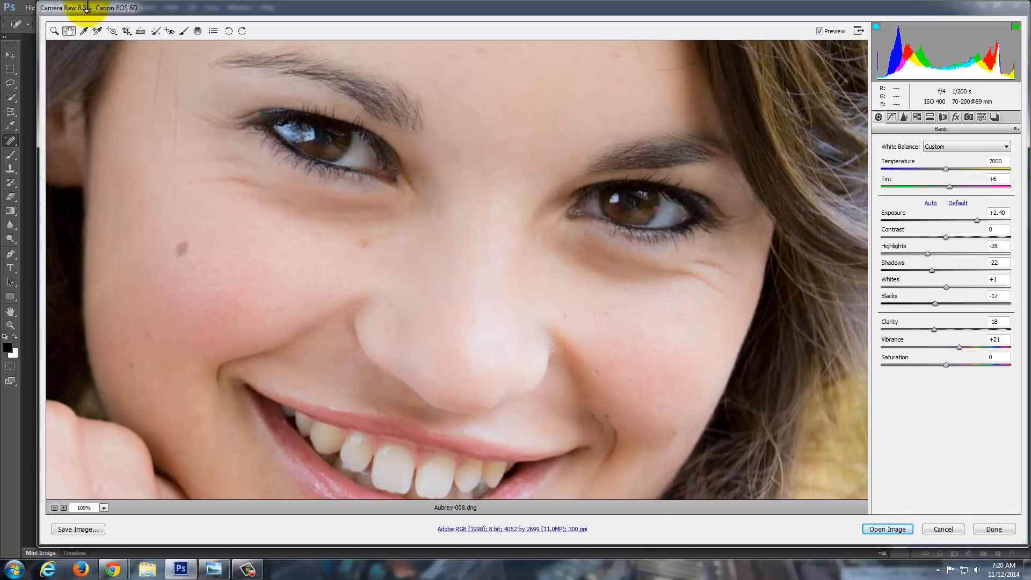
mouse_move(184, 31)
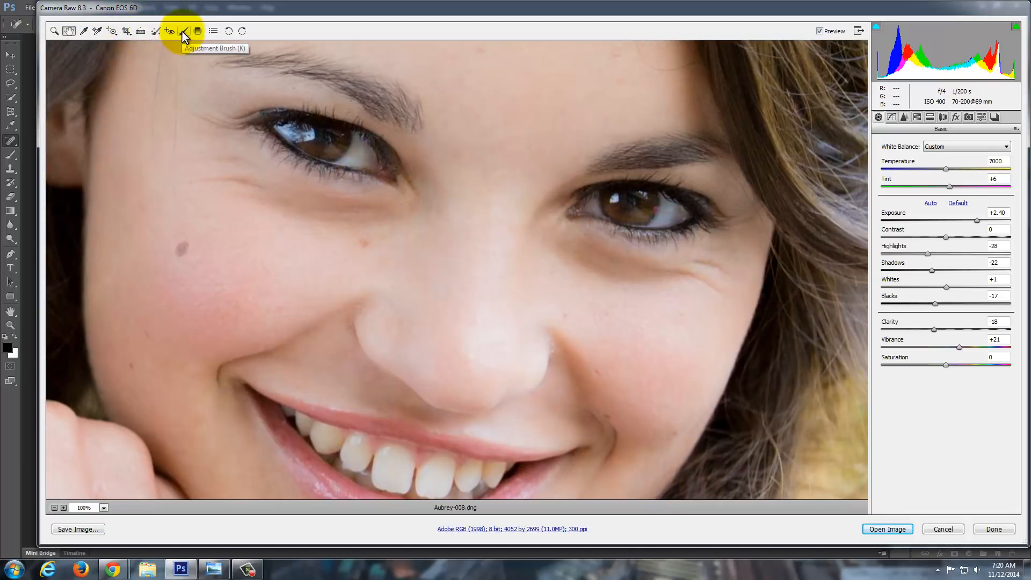
Brush both irises with Exposure +1.00, Clarity +23 and boosted Saturation
left_click(183, 31)
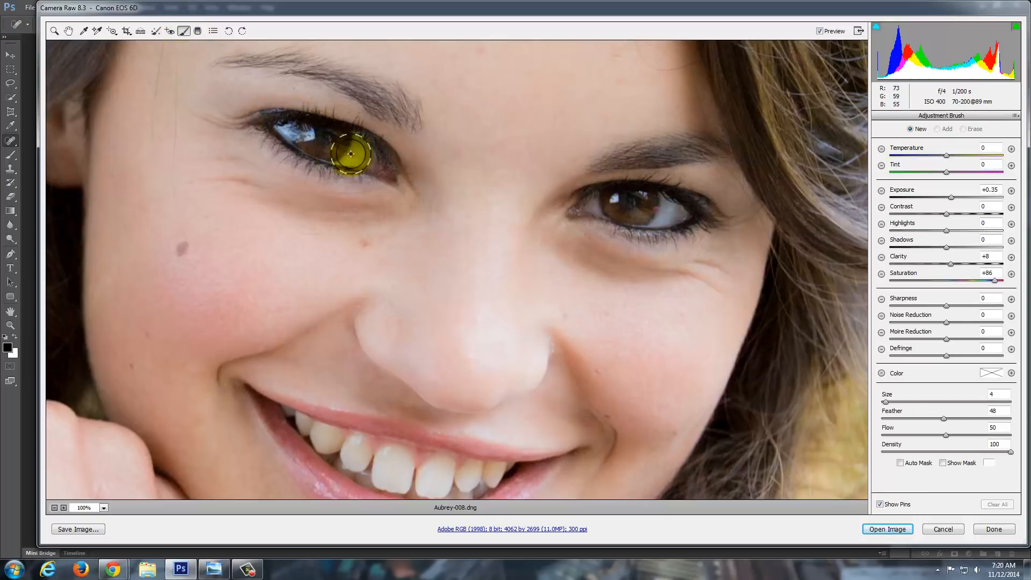
mouse_move(850, 271)
type("+1")
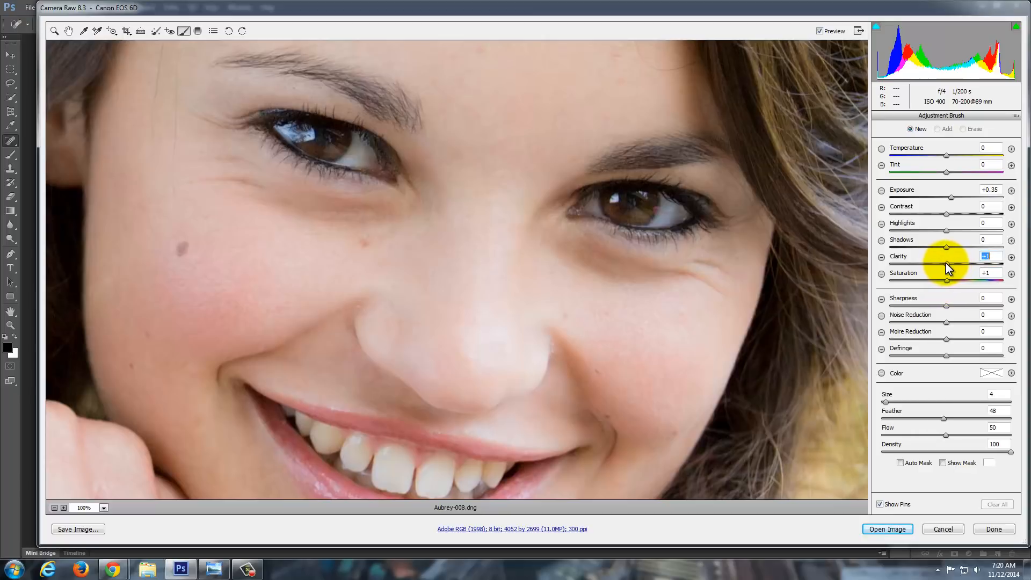
mouse_move(949, 202)
type("0")
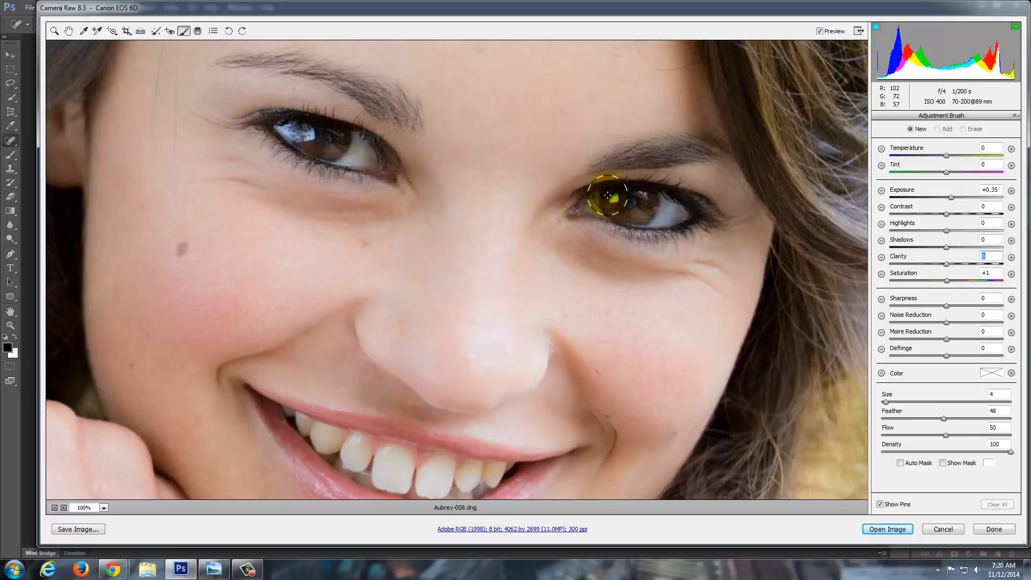
mouse_move(950, 223)
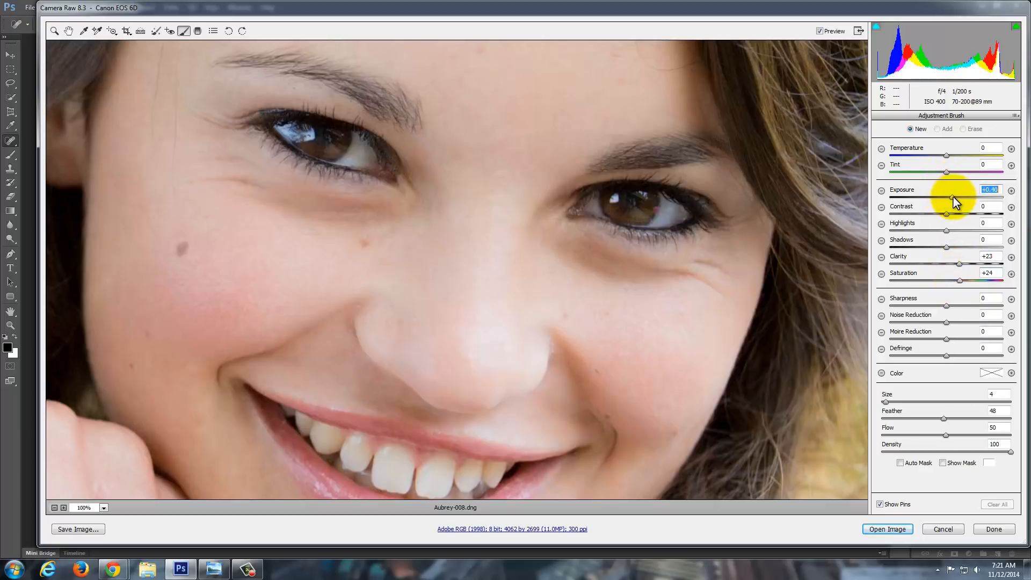
left_click(618, 197)
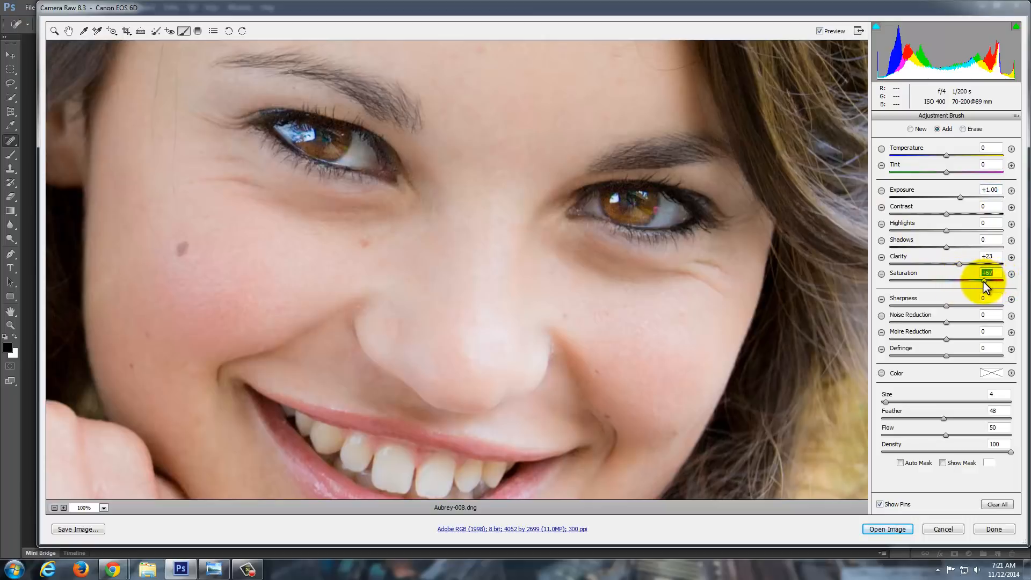
left_click(653, 197)
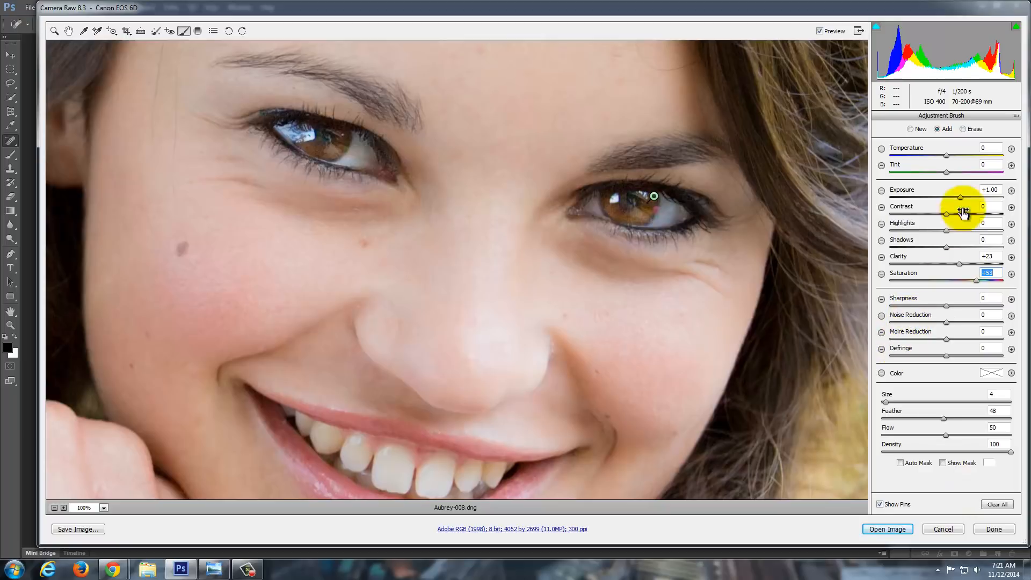
left_click(502, 176)
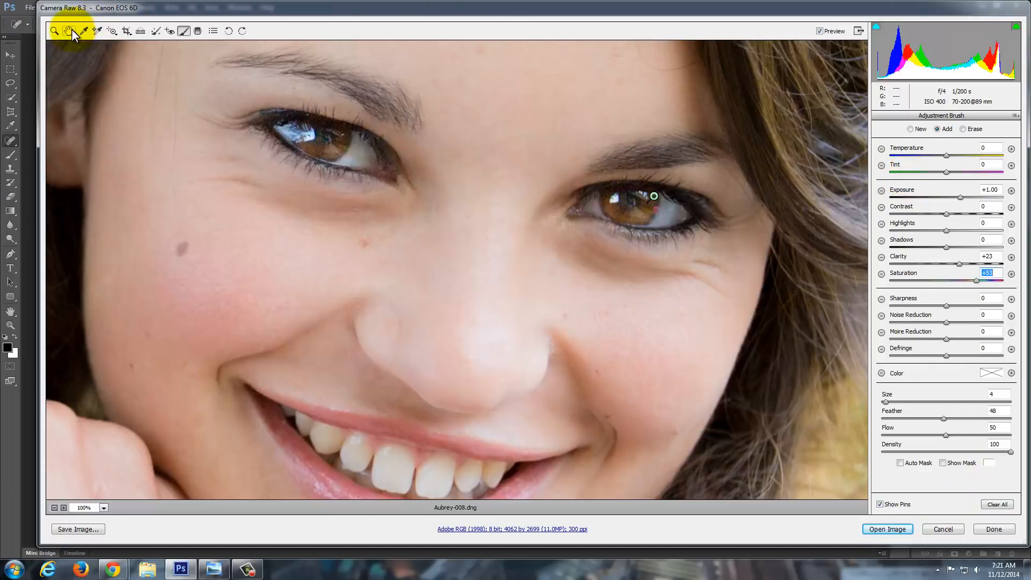
Leave the brush and fit the whole retouched portrait in the preview
left_click(879, 117)
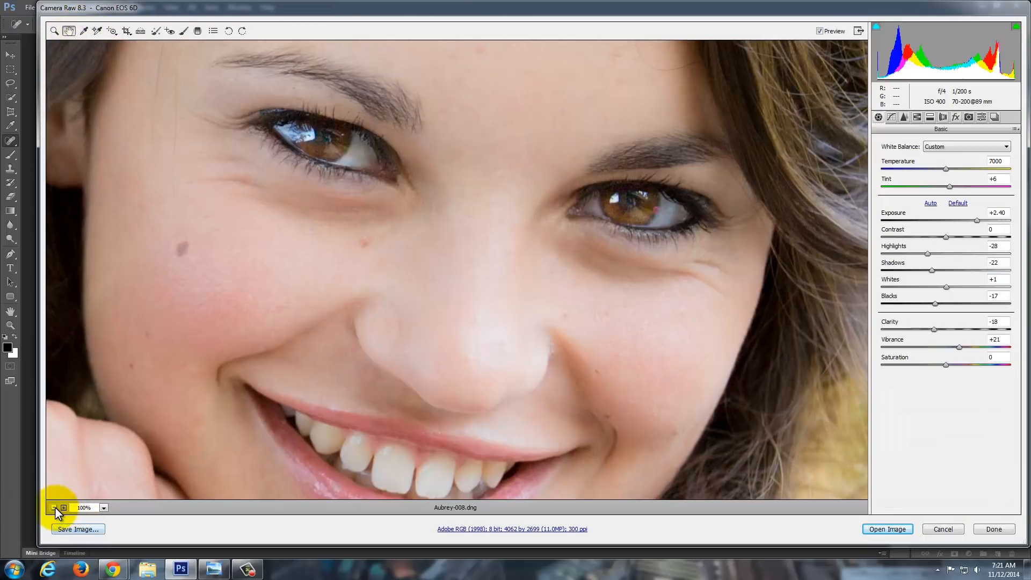
left_click(55, 511)
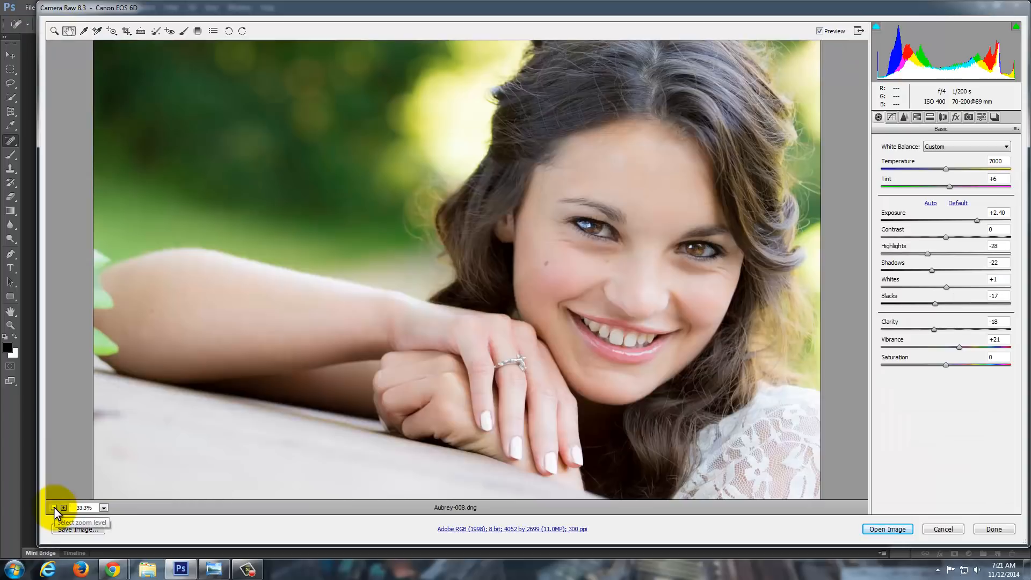
mouse_move(70, 31)
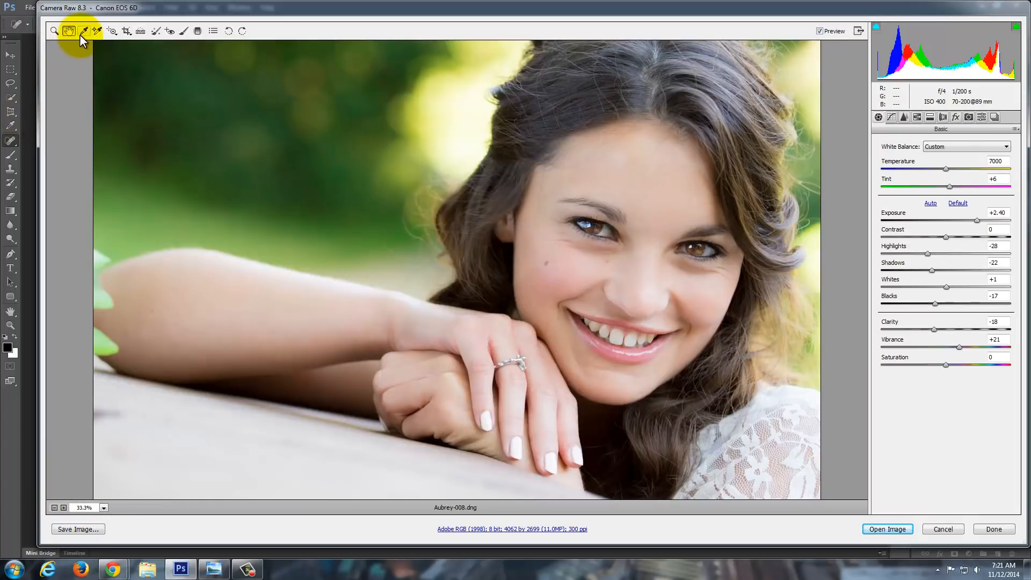
left_click(185, 31)
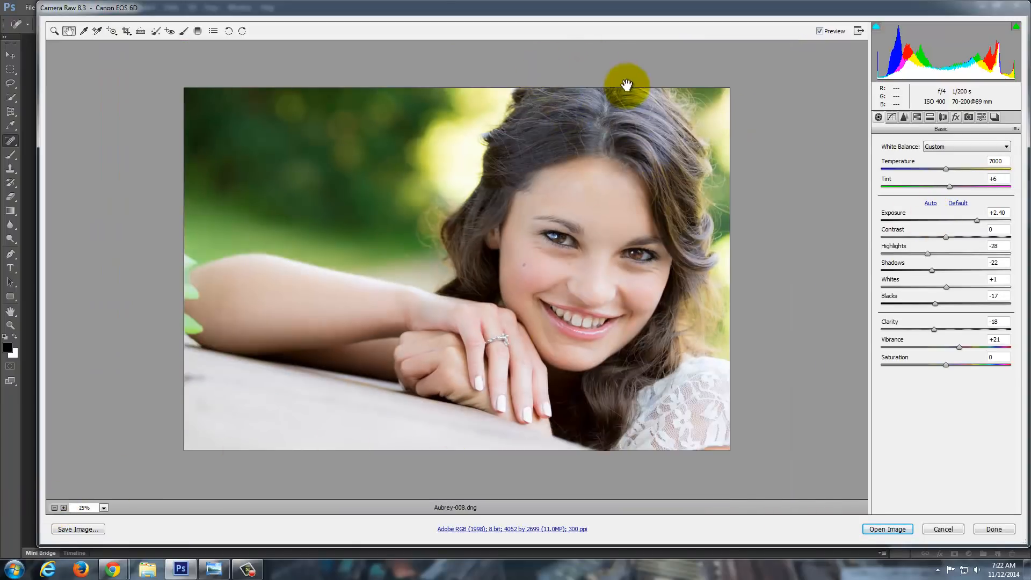
mouse_move(944, 220)
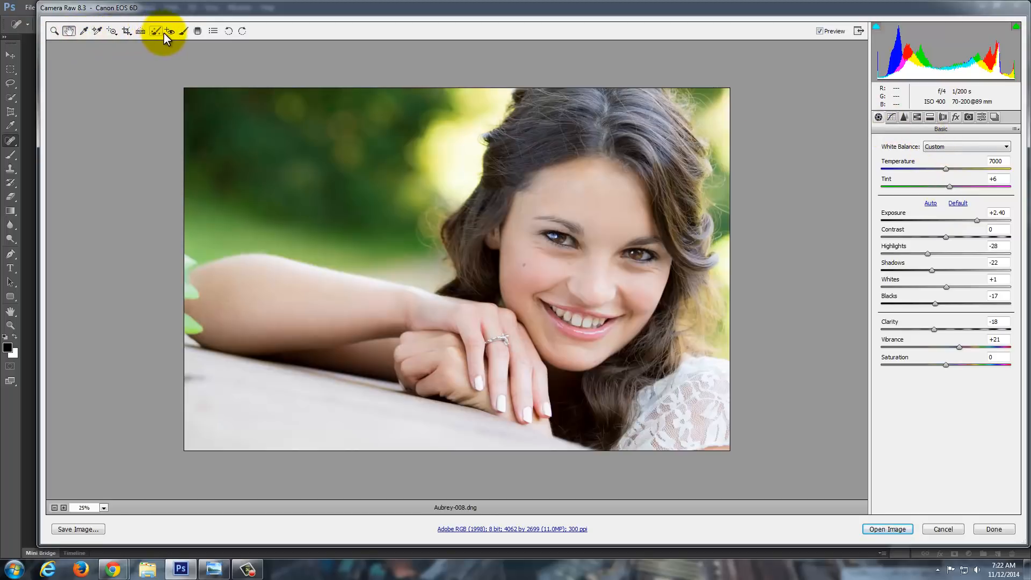
Brush Clarity +20 onto the hair on her right, with brush Exposure reset to 0
left_click(155, 31)
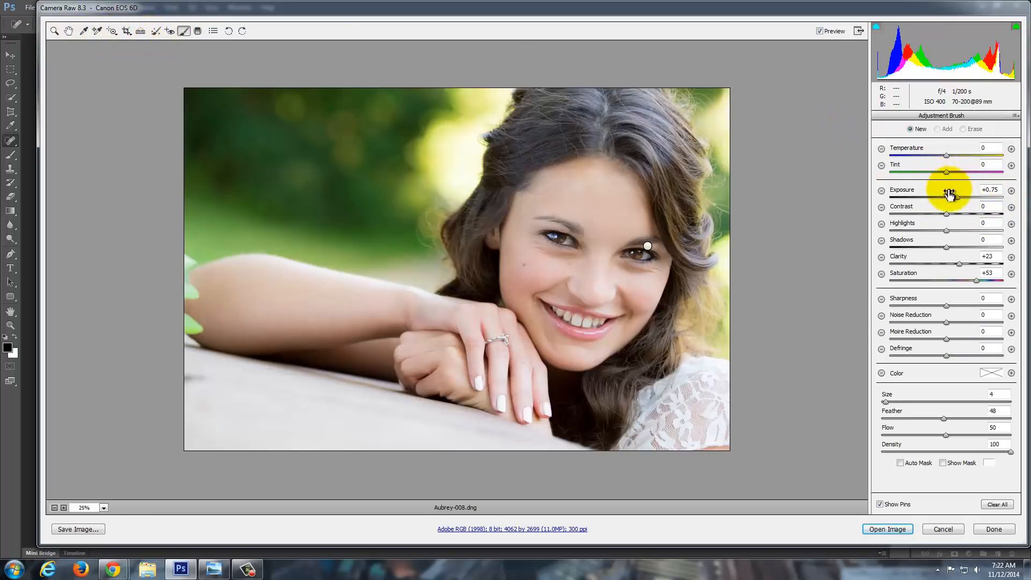
double_click(989, 190)
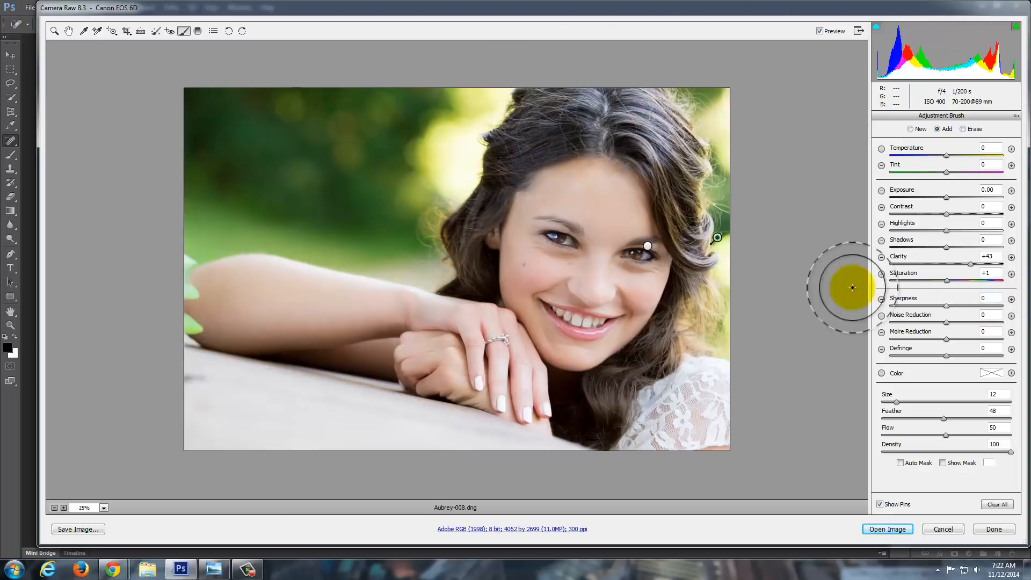
mouse_move(970, 267)
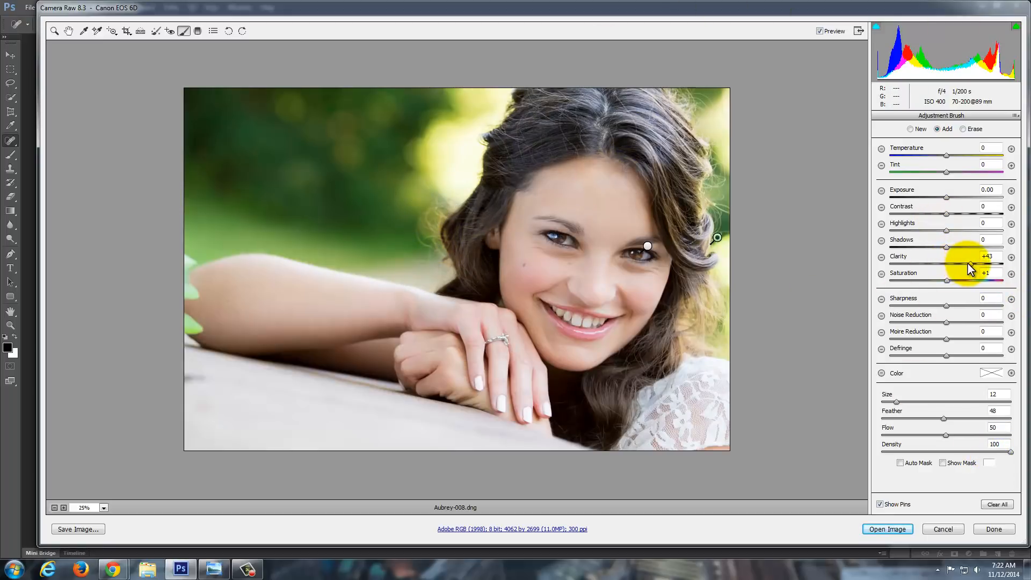
triple_click(986, 256)
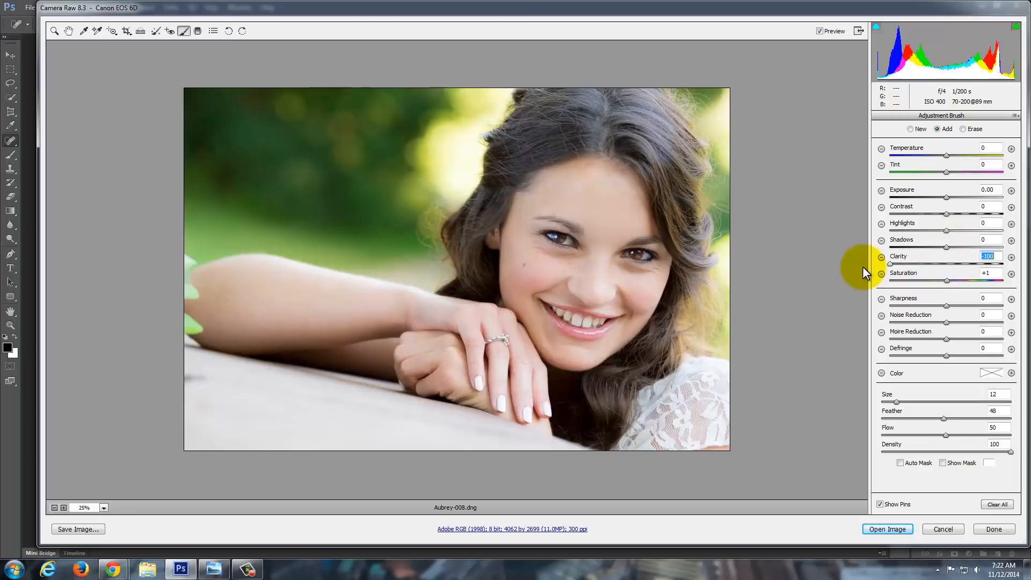
mouse_move(1000, 375)
type("+20")
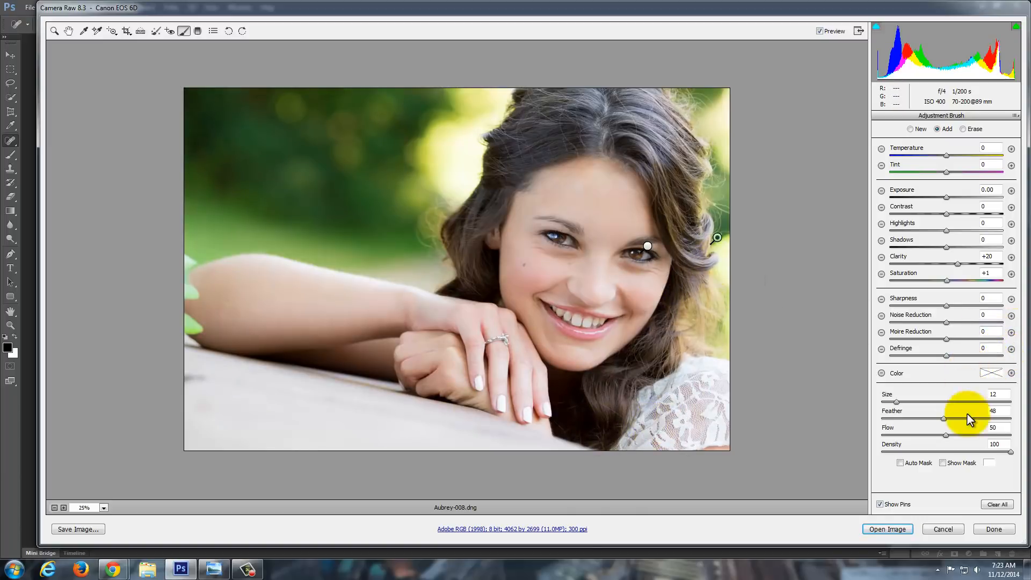
mouse_move(783, 329)
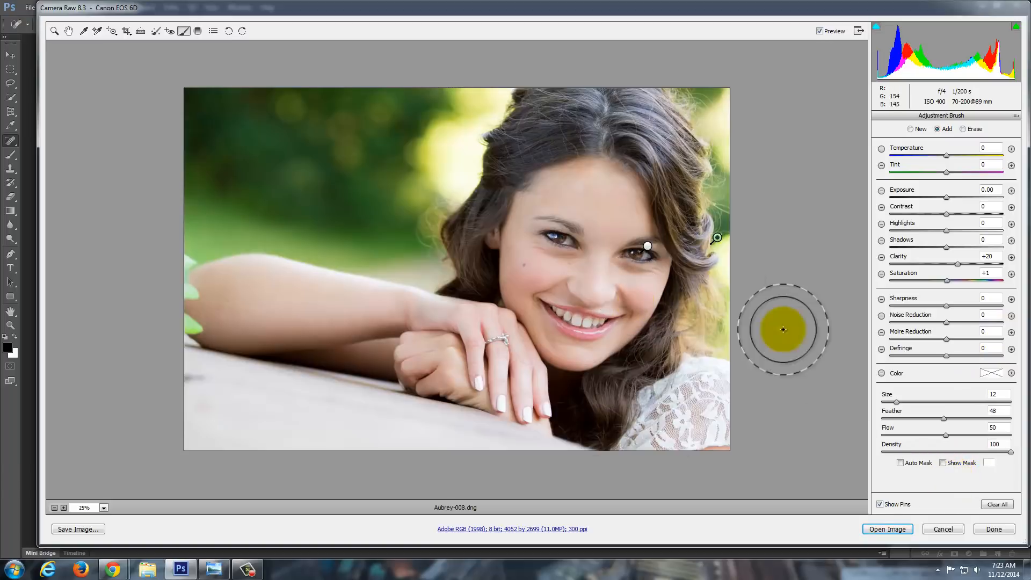
mouse_move(109, 83)
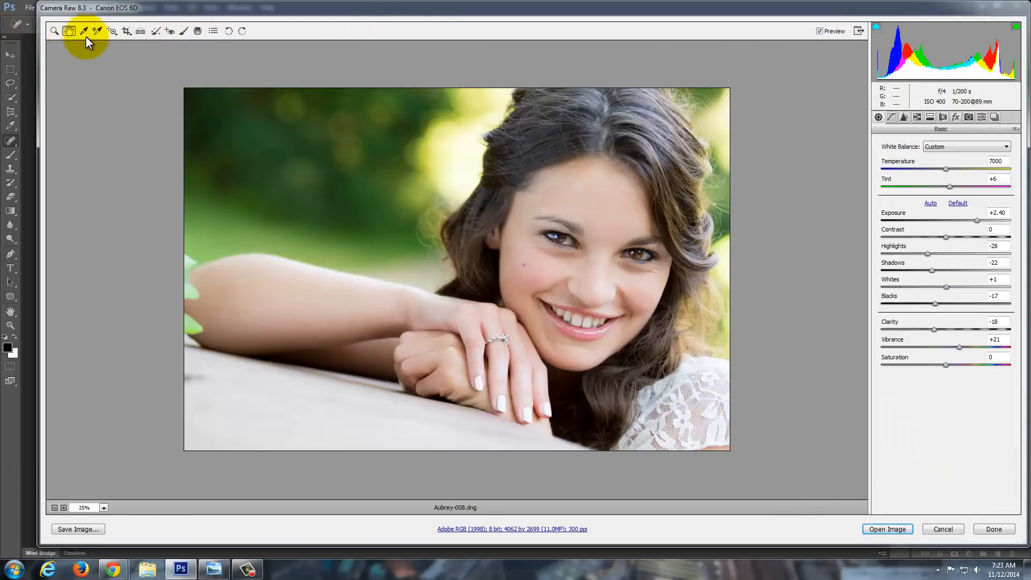
mouse_move(917, 207)
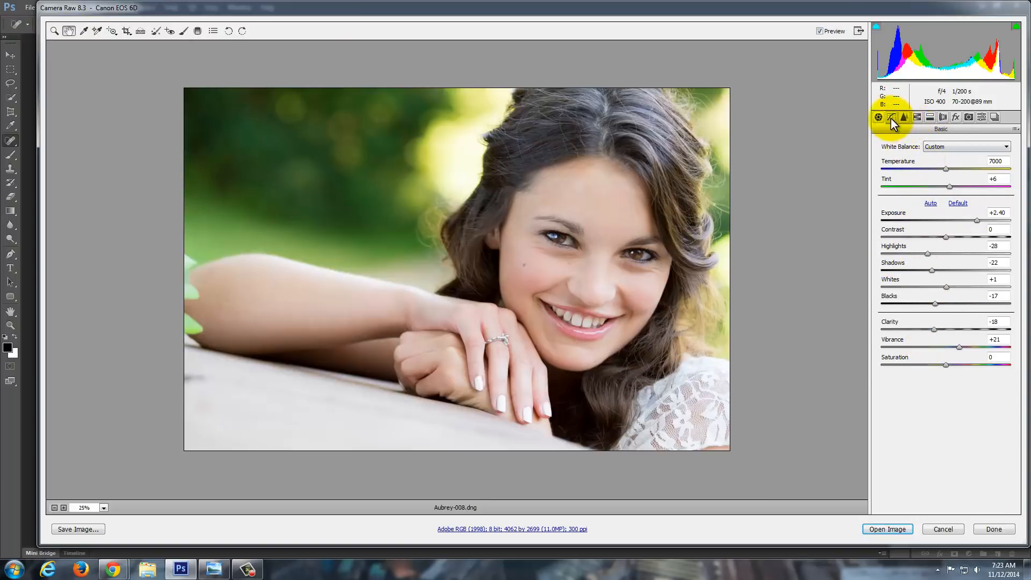
Show the Detail panel's sharpening and noise reduction settings
left_click(903, 117)
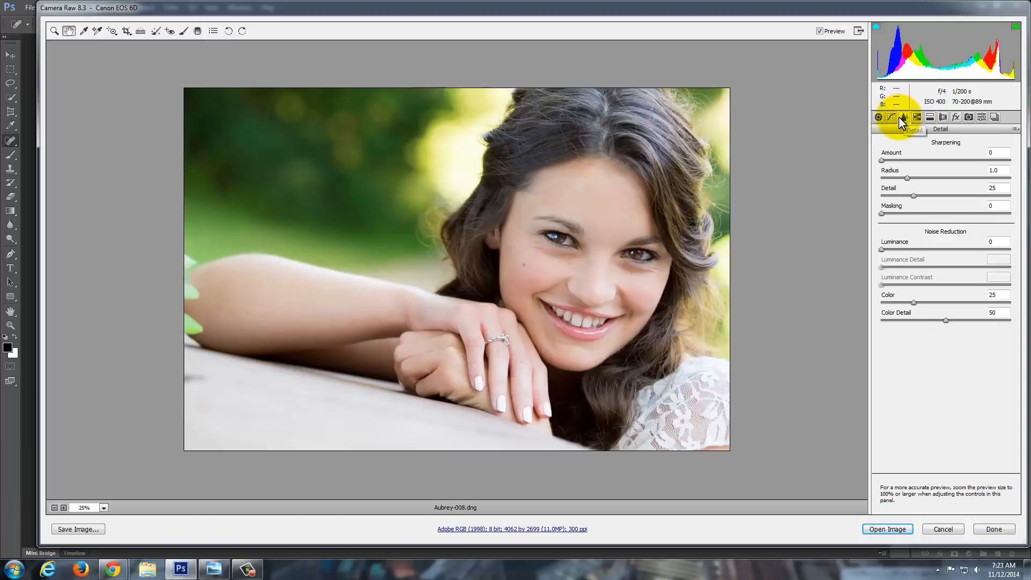
mouse_move(68, 512)
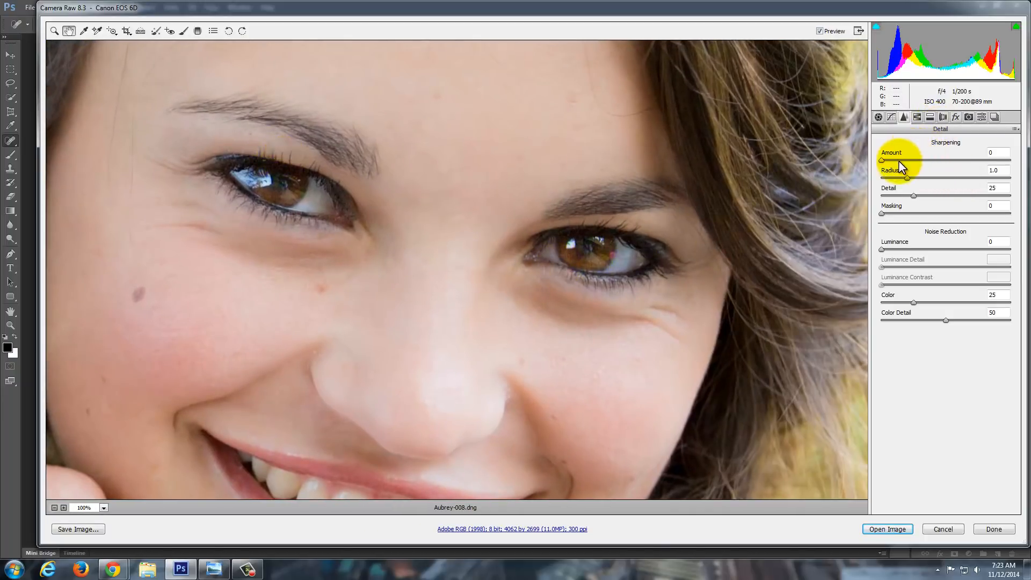
mouse_move(898, 260)
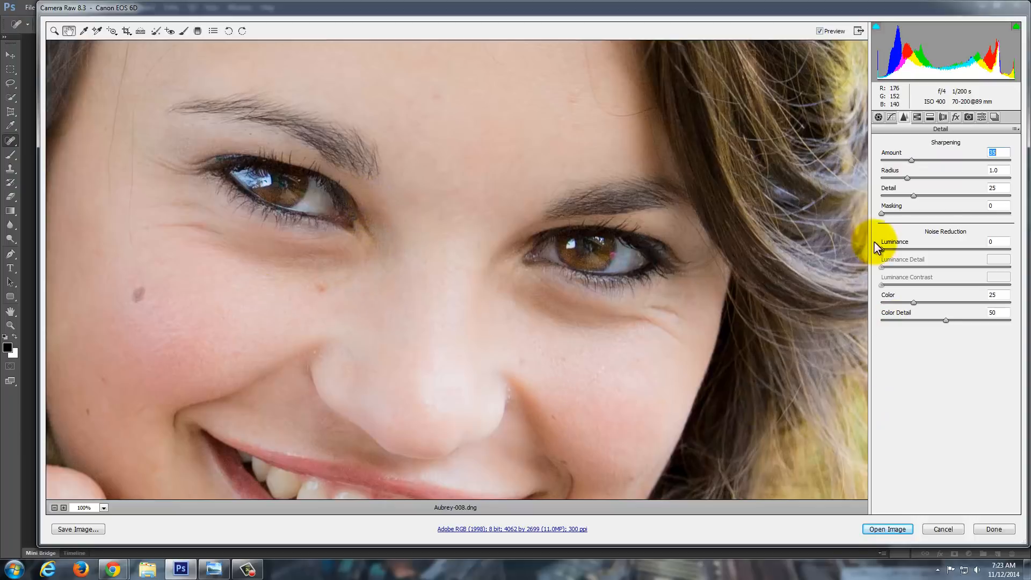
mouse_move(942, 235)
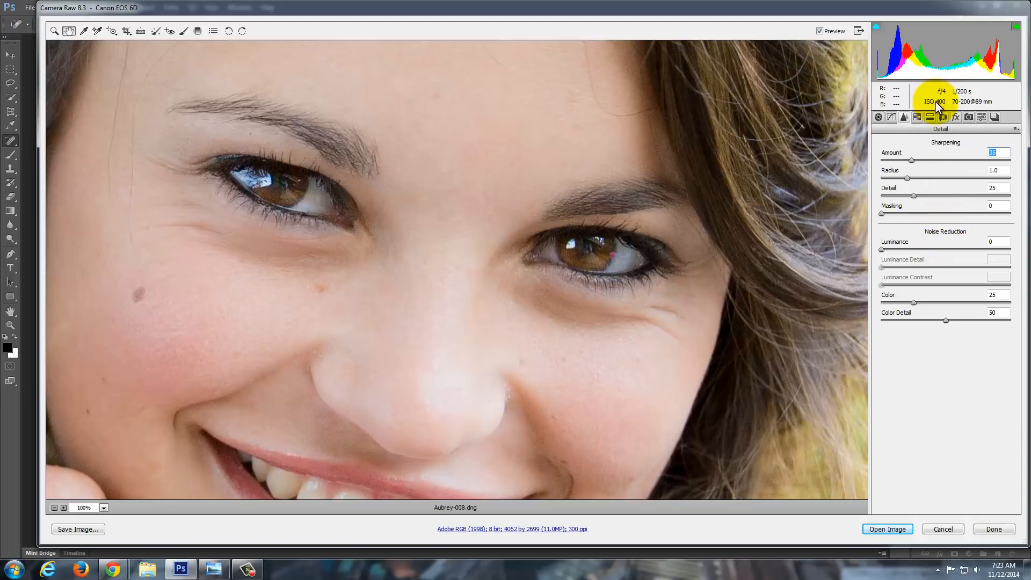
mouse_move(885, 255)
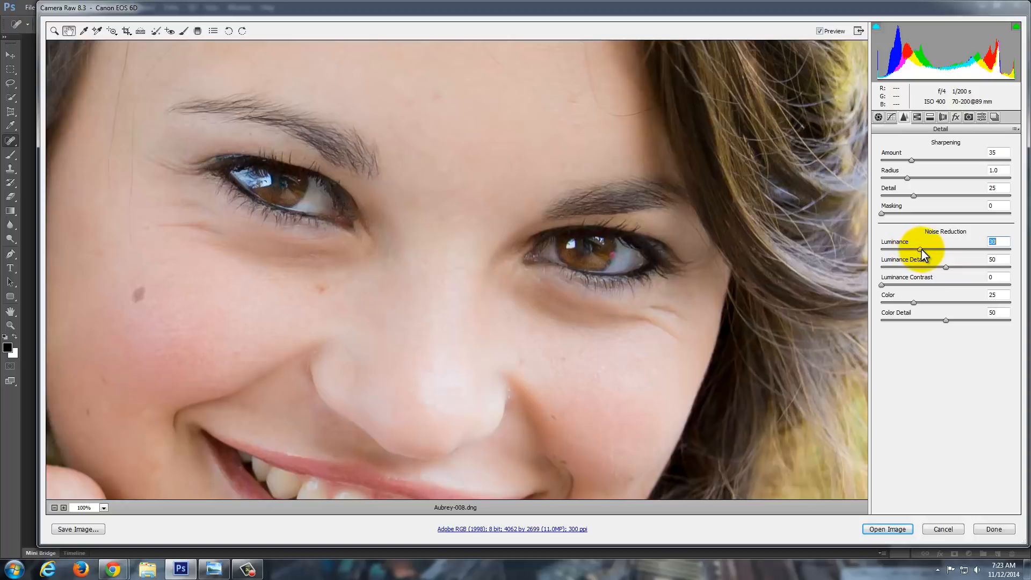
mouse_move(366, 293)
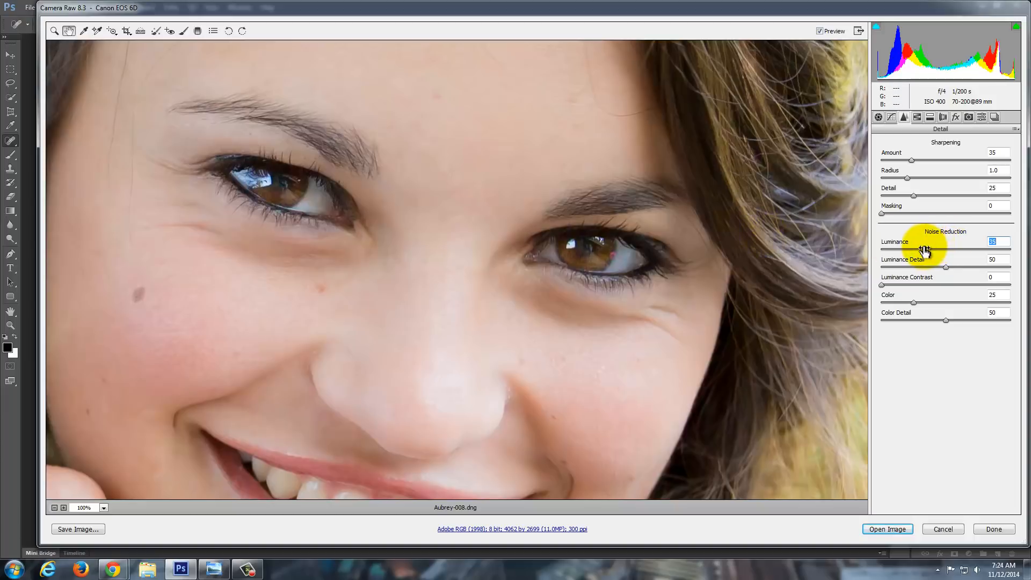
mouse_move(914, 256)
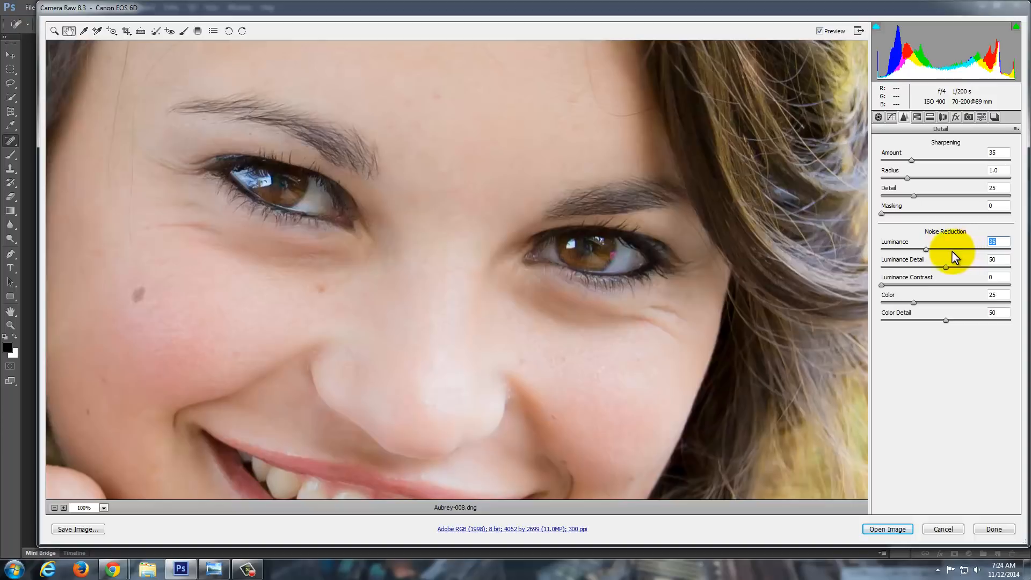
mouse_move(789, 247)
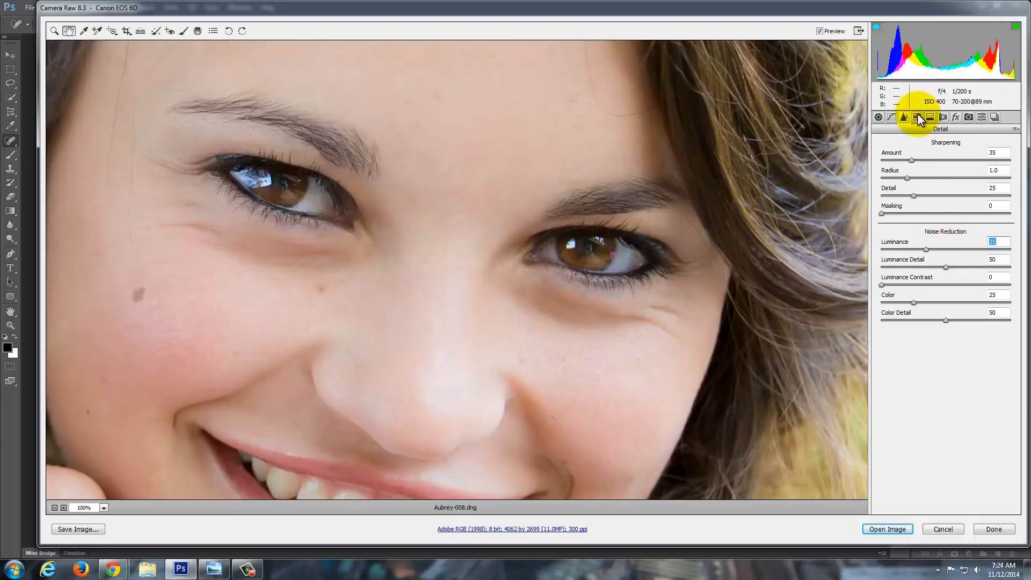
Shift the Greens hue to +22 in HSL/Grayscale and zoom out to the full portrait
left_click(891, 117)
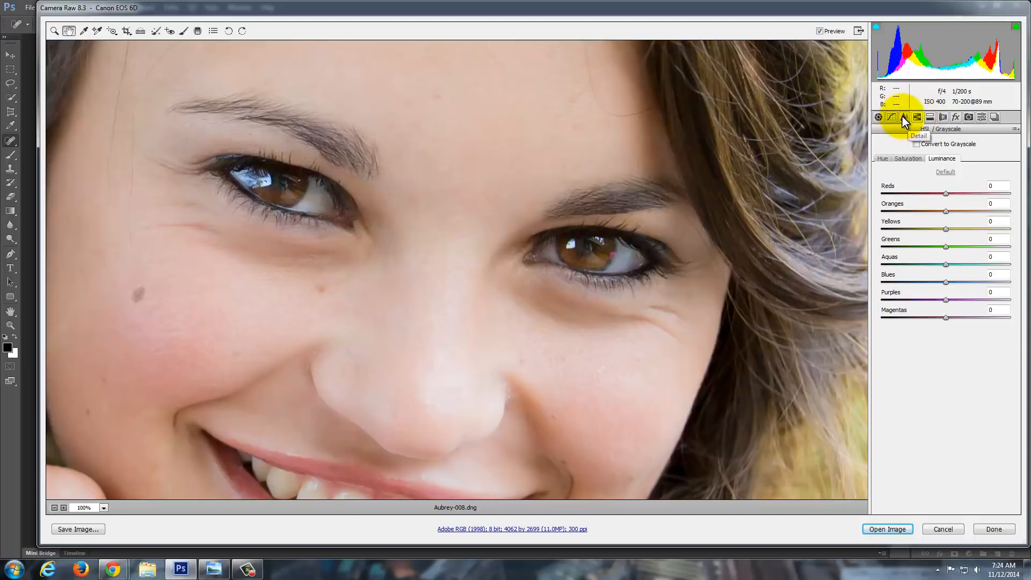
left_click(904, 118)
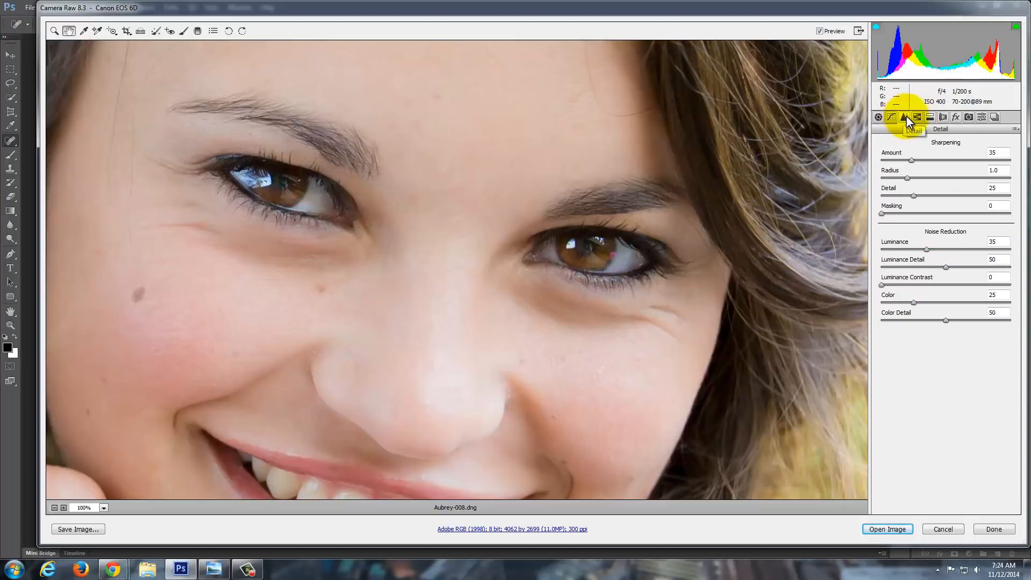
left_click(917, 116)
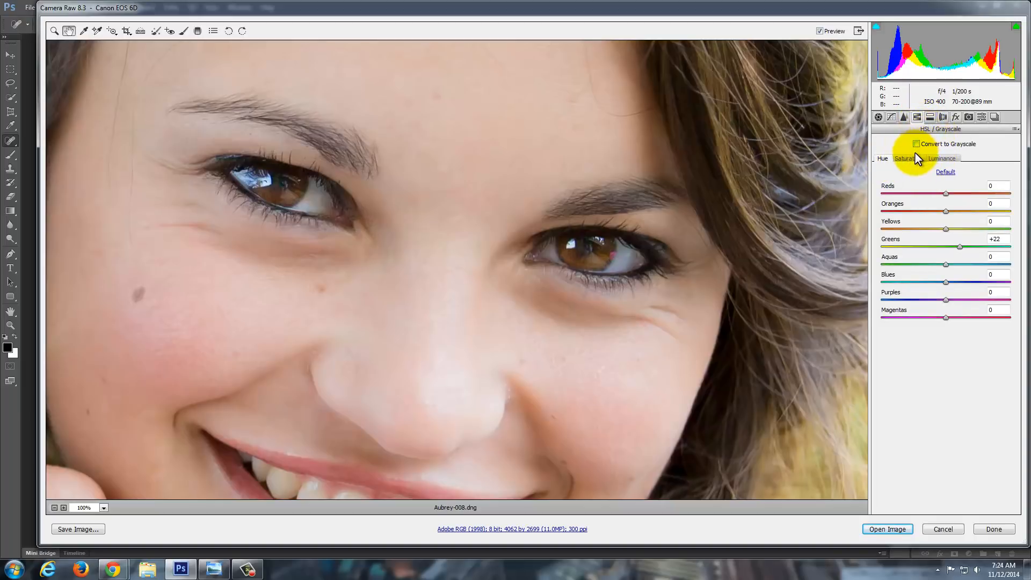
mouse_move(53, 517)
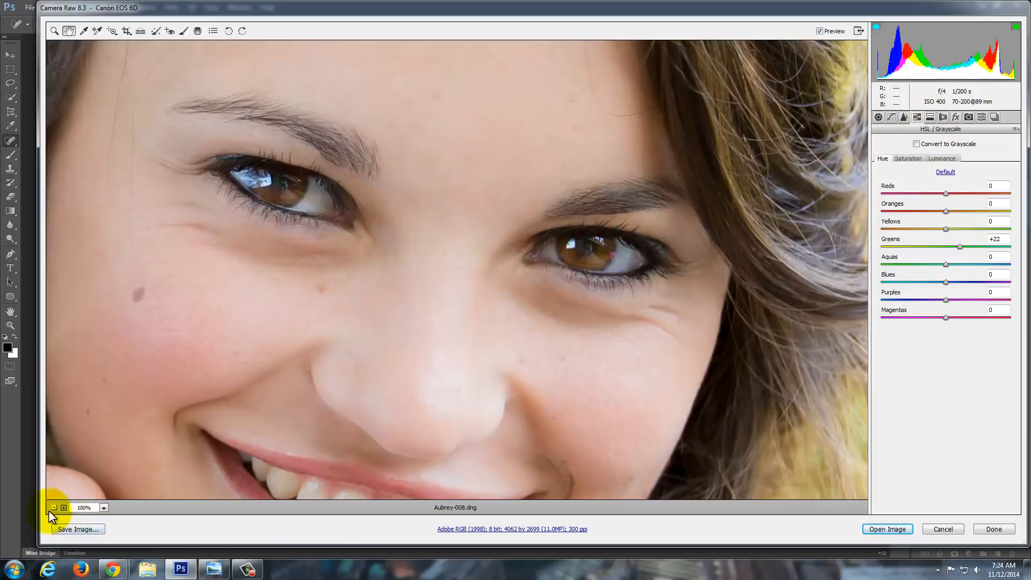
left_click(53, 507)
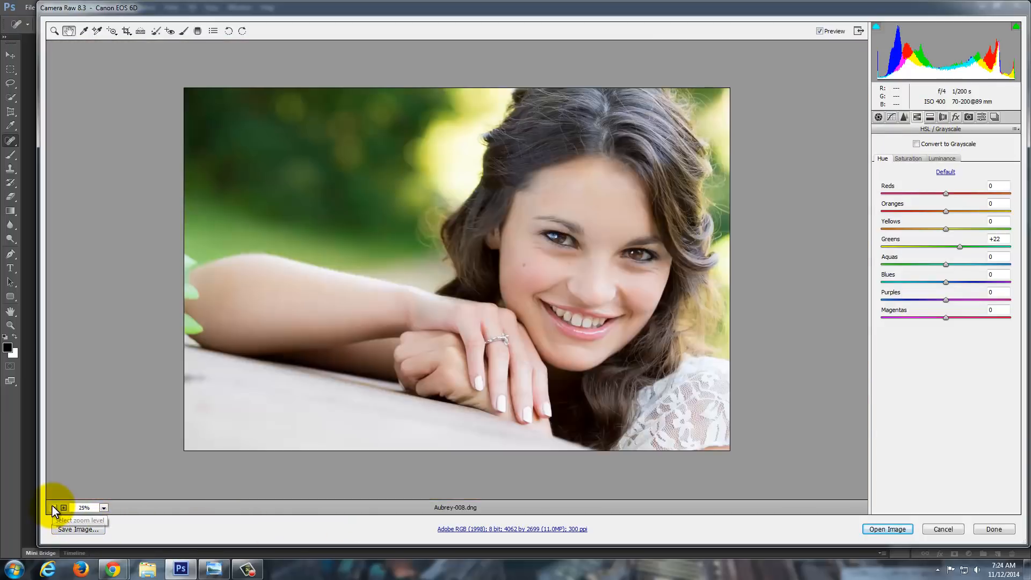
mouse_move(780, 446)
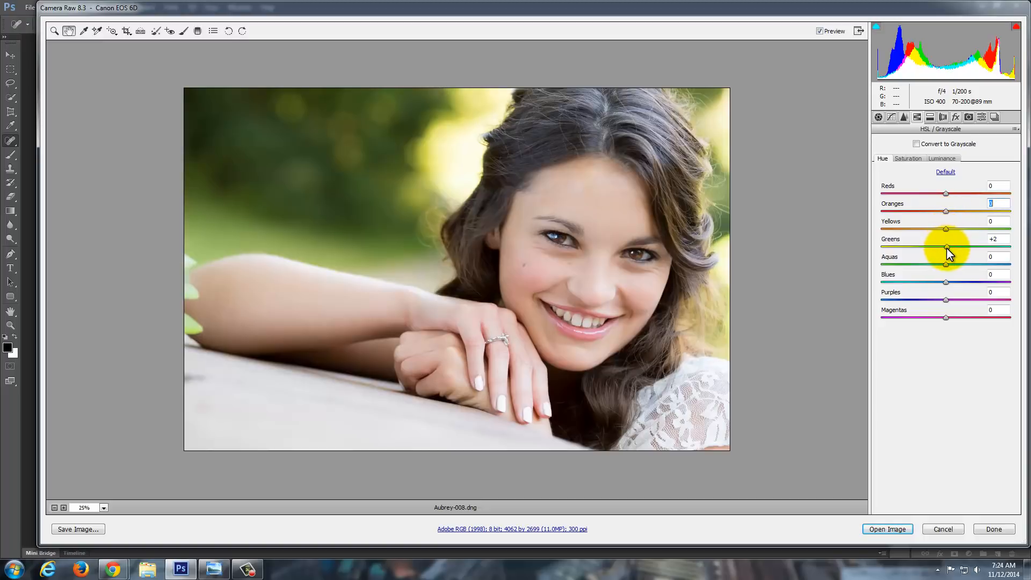
mouse_move(180, 346)
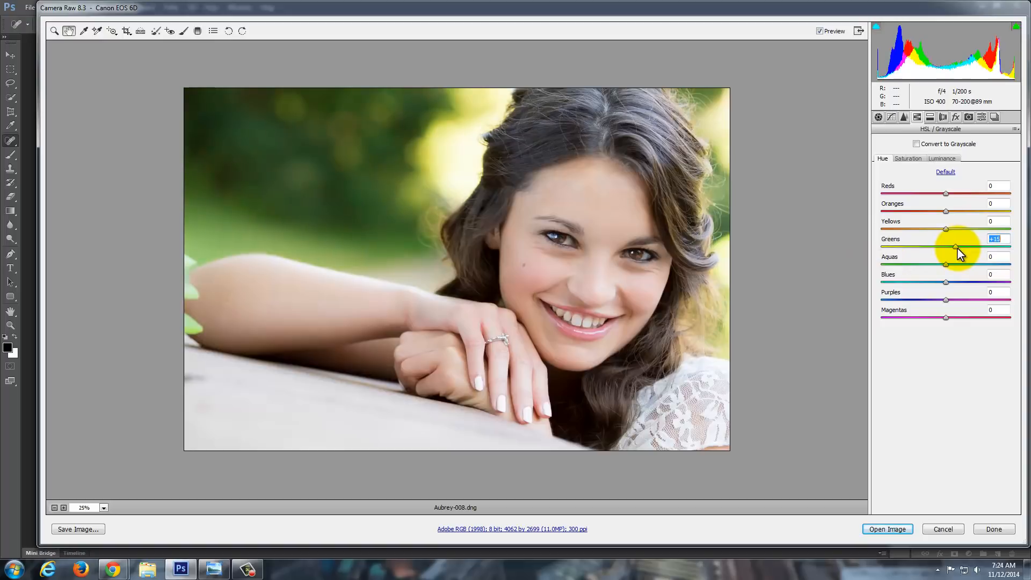
mouse_move(920, 161)
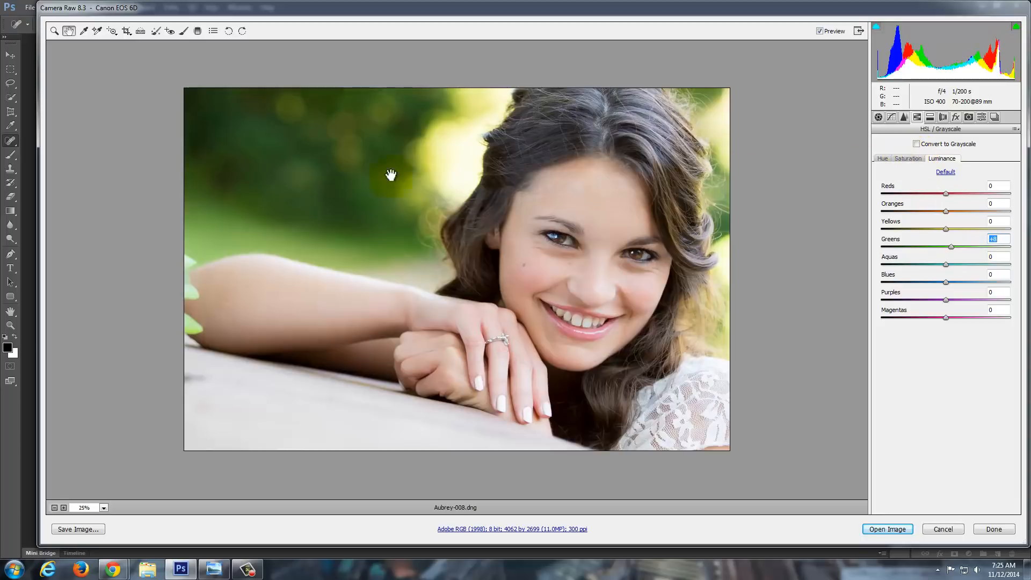
mouse_move(354, 229)
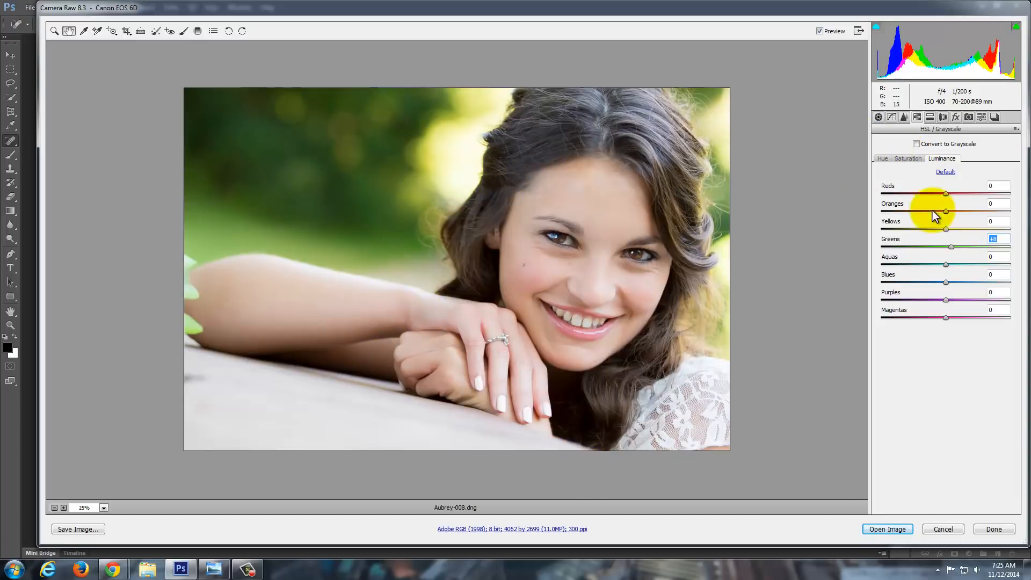
Switch through Split Toning to the Effects panel for a negative post-crop vignette
left_click(930, 117)
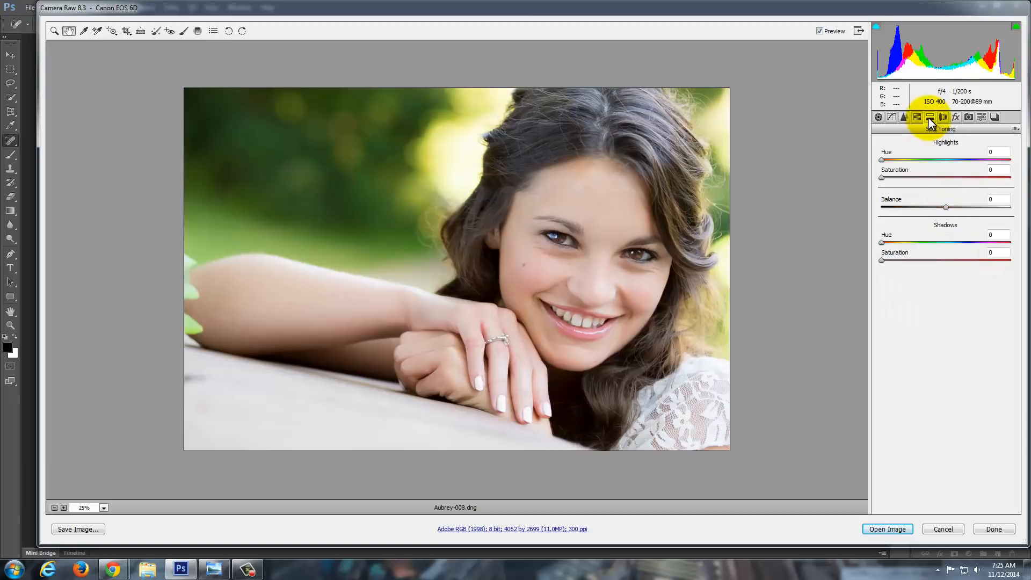
left_click(956, 117)
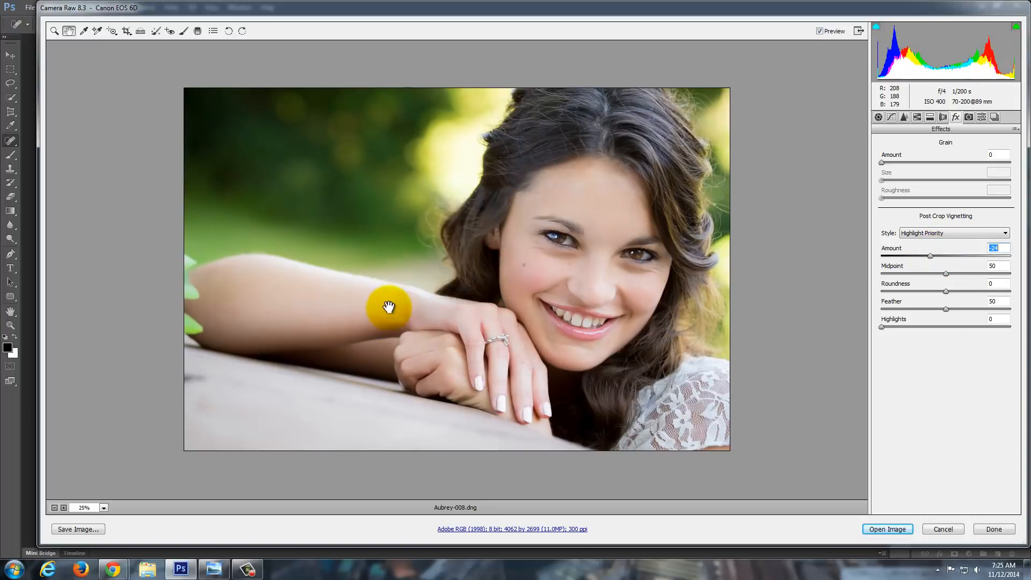
mouse_move(517, 304)
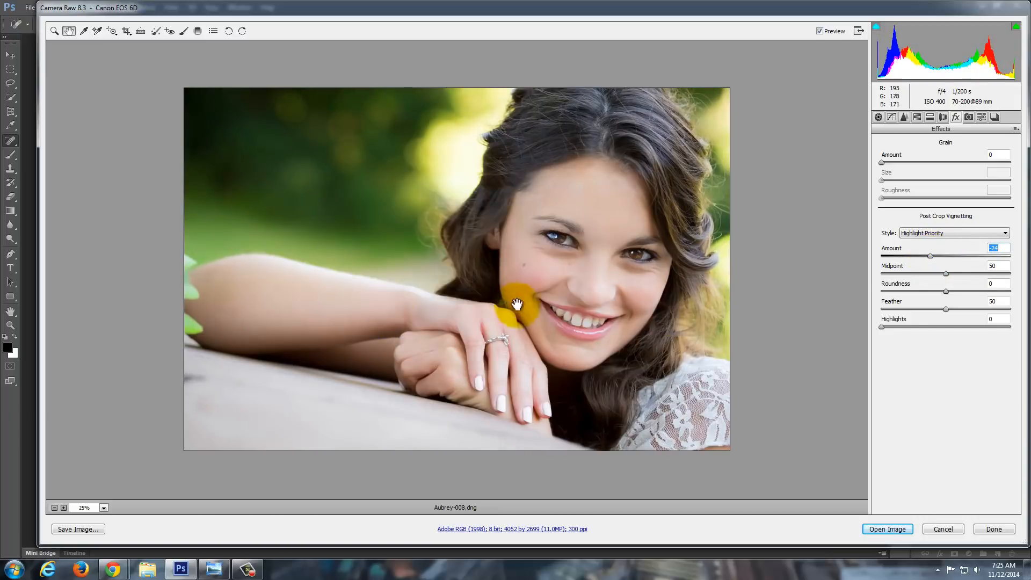
mouse_move(862, 313)
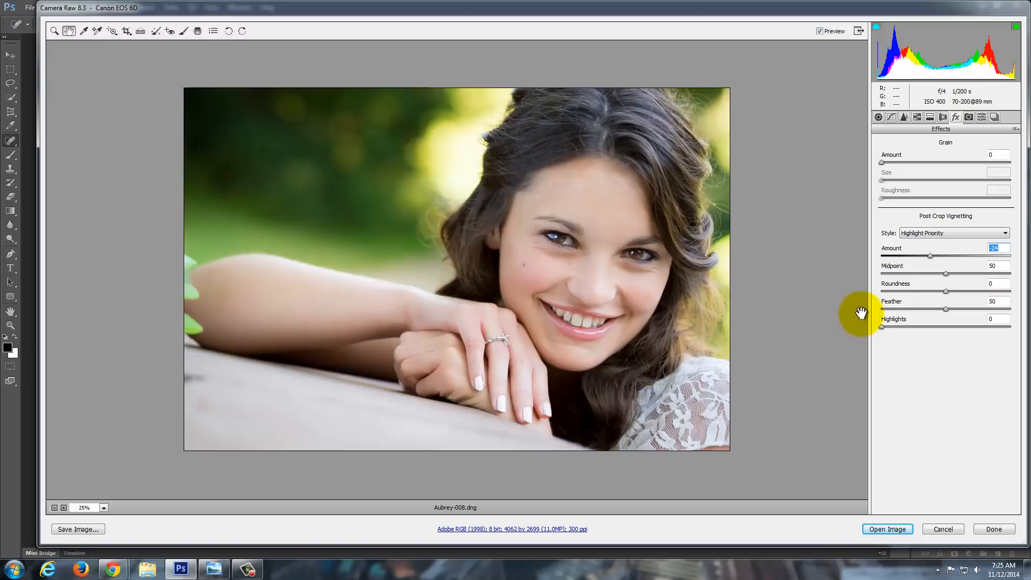
mouse_move(887, 529)
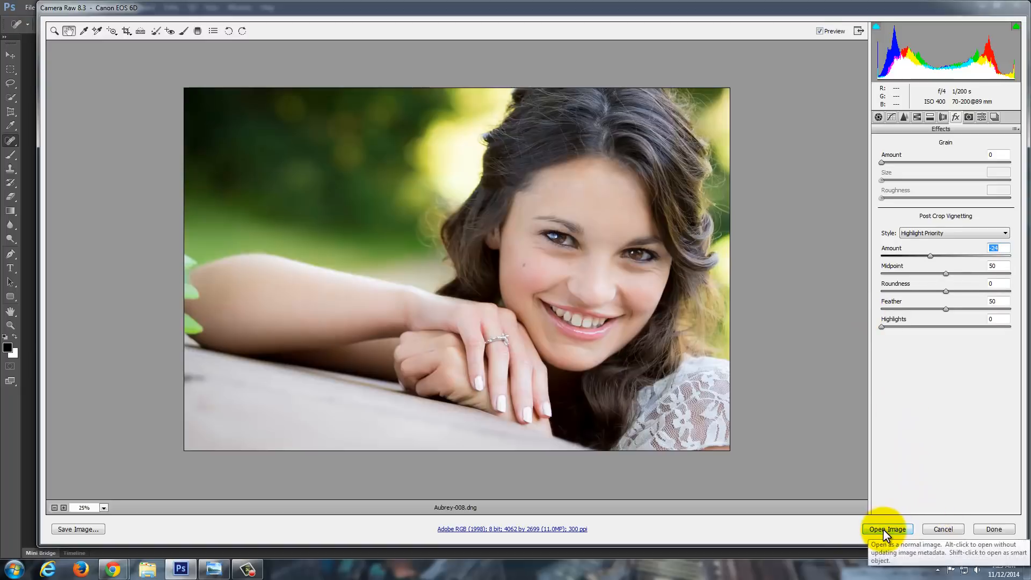
Open the adjusted portrait in Photoshop and heal a stray hair on her forehead
left_click(888, 529)
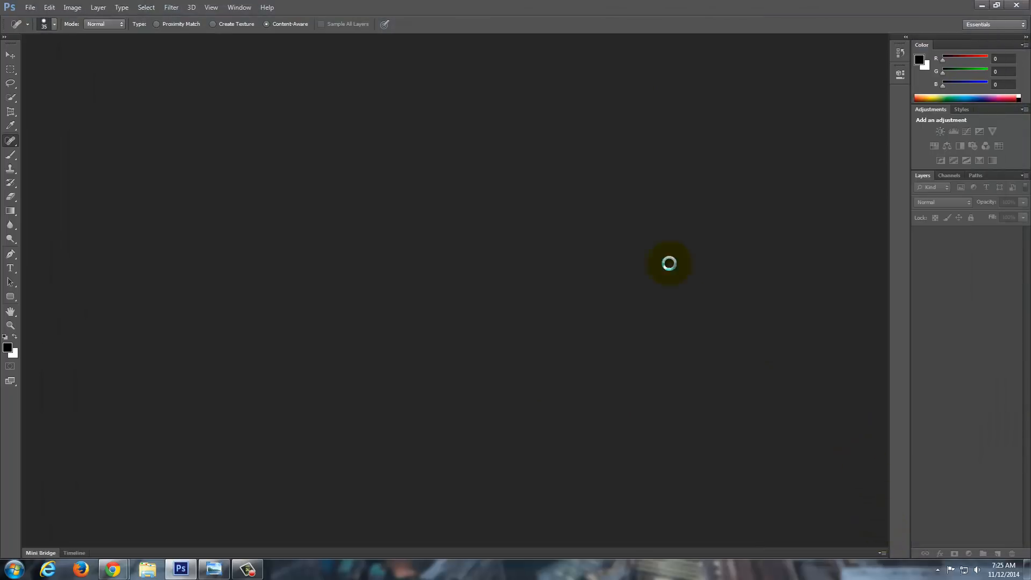
mouse_move(528, 129)
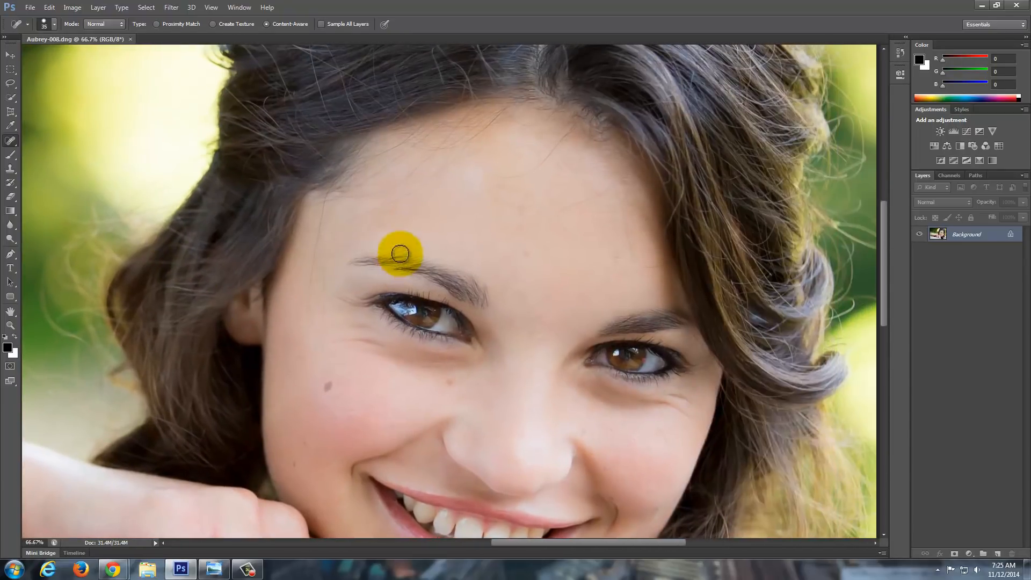
left_click(399, 255)
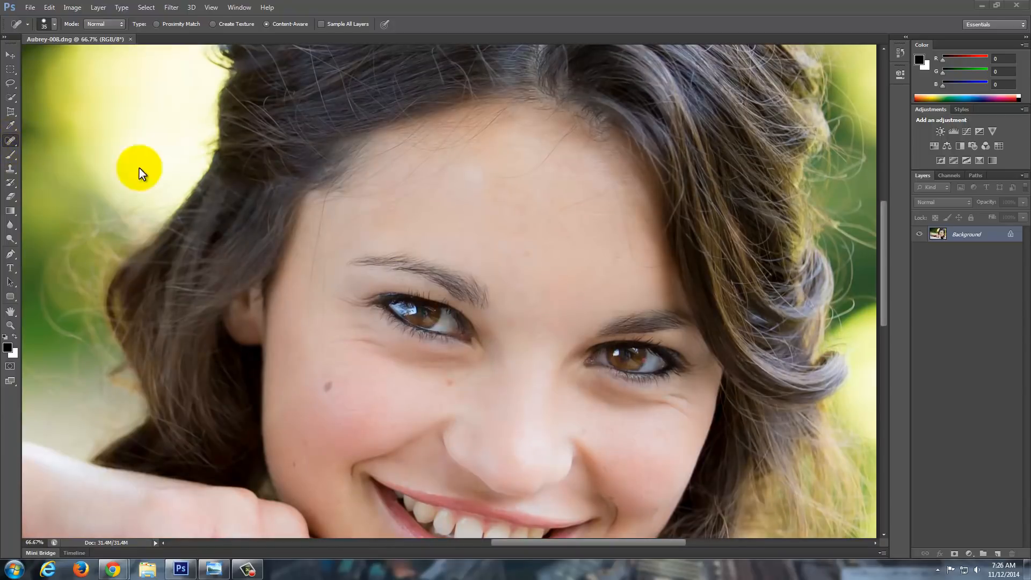
mouse_move(364, 223)
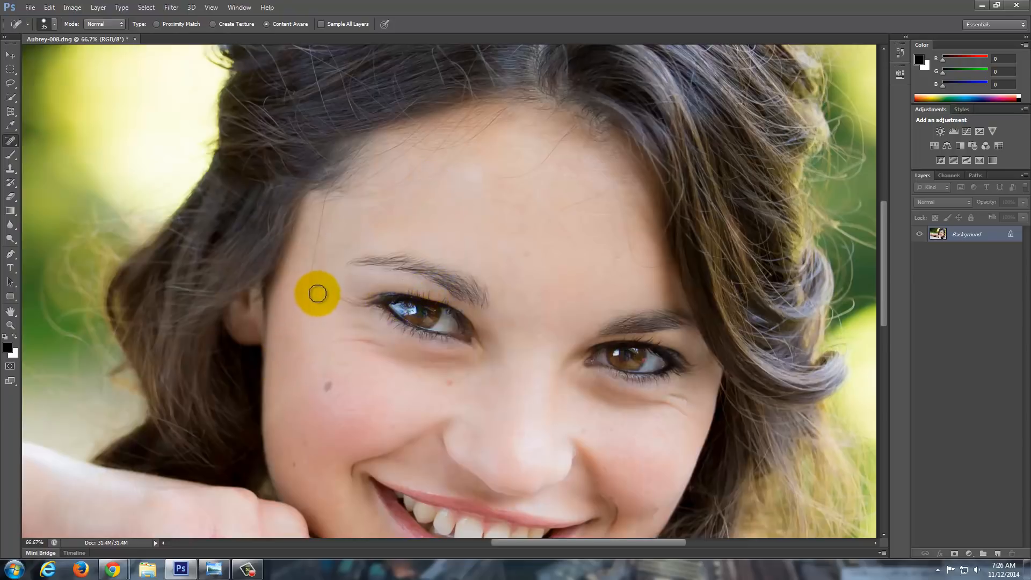
mouse_move(310, 302)
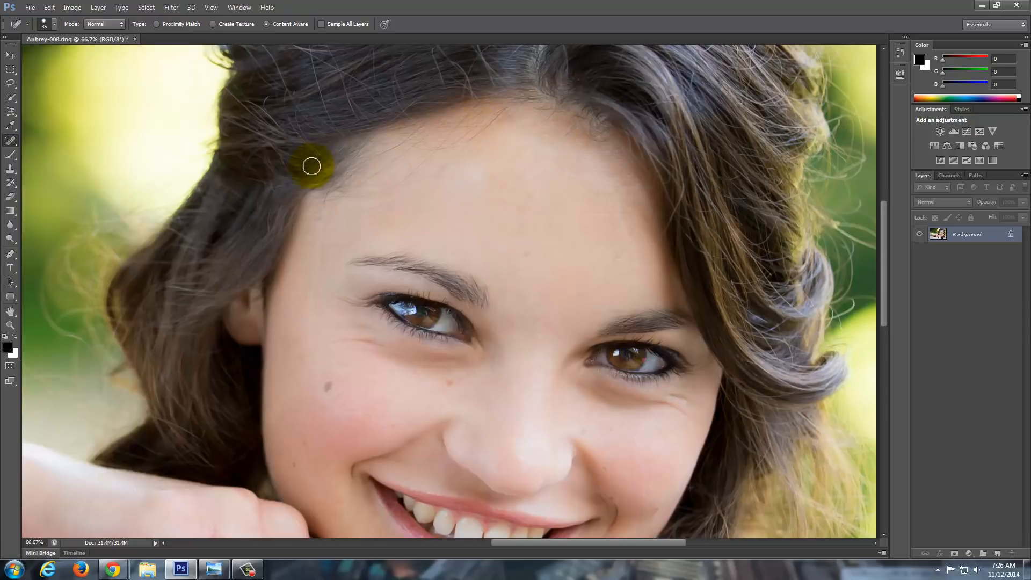
mouse_move(343, 190)
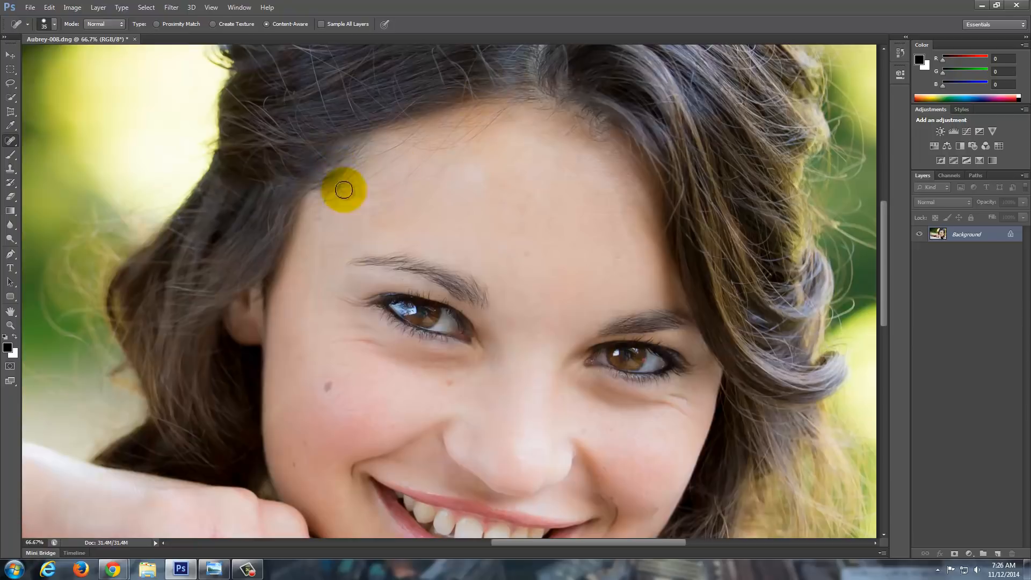
mouse_move(401, 211)
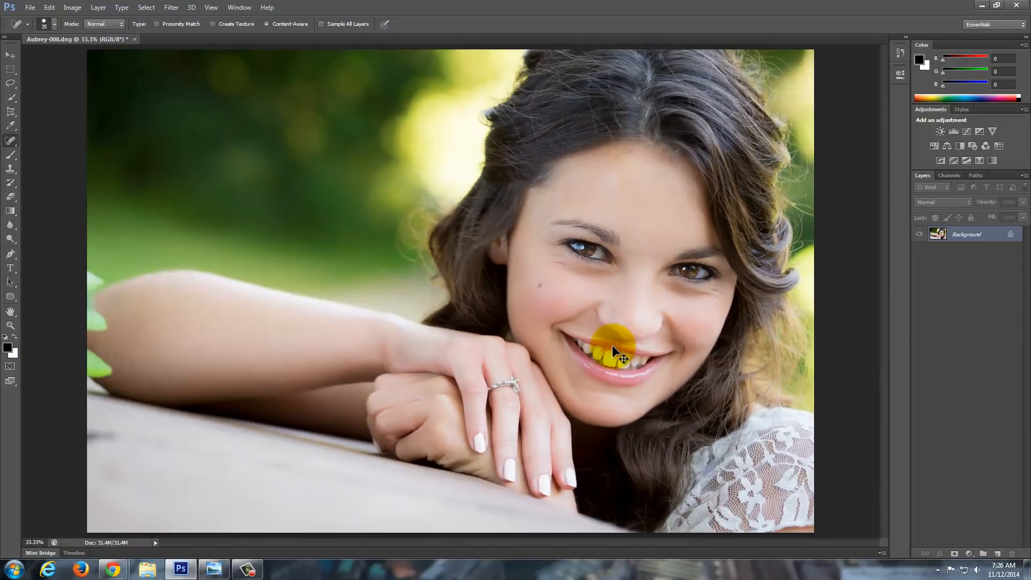
Finish healing the forehead, then Save As JPEG 'Aubrey-008' on the desktop
left_click(615, 352)
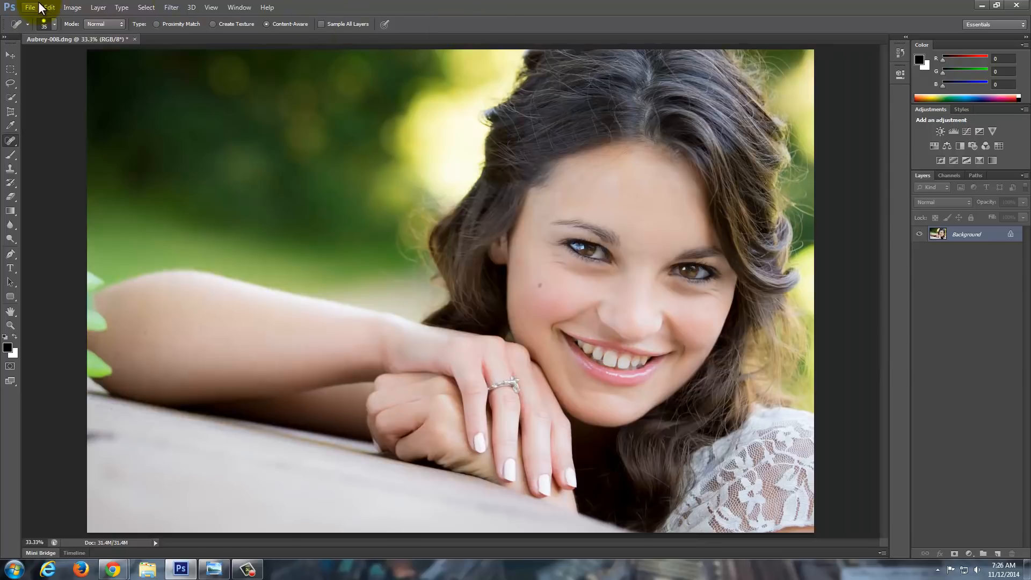
left_click(29, 7)
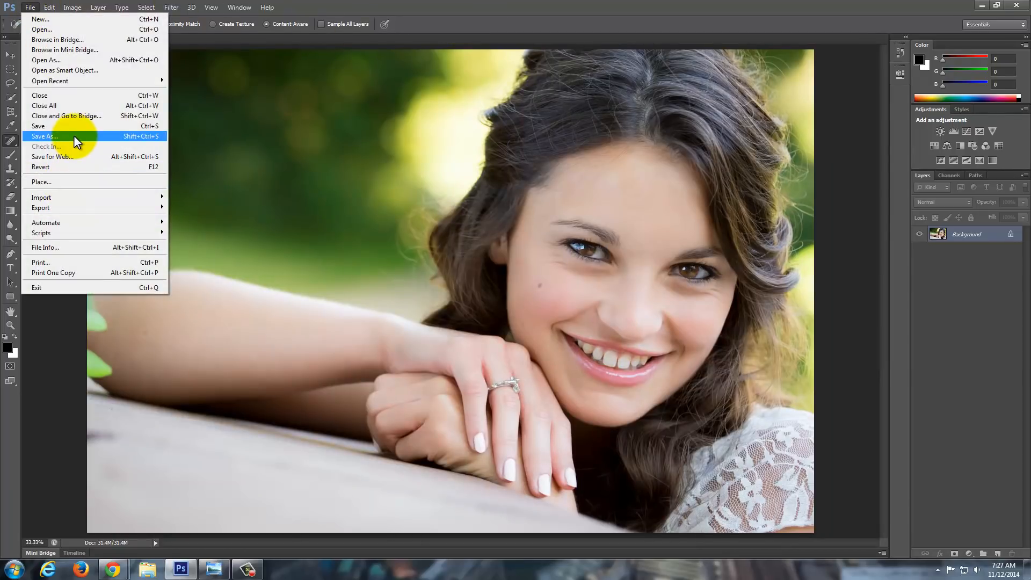
left_click(45, 136)
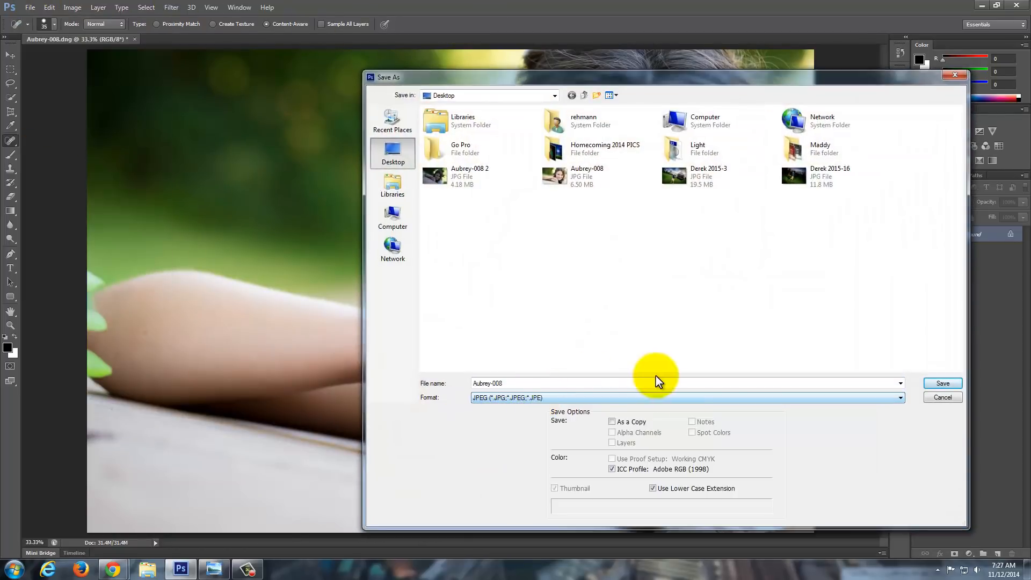
left_click(941, 398)
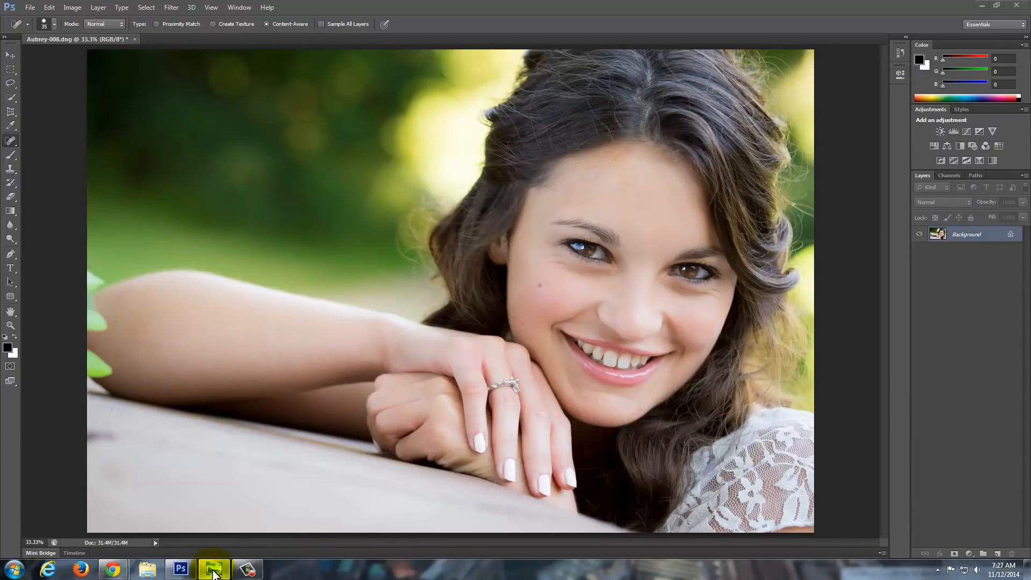
Open Windows Photo Viewer and step back and forth to the finished Aubrey-008 JPEG
left_click(213, 568)
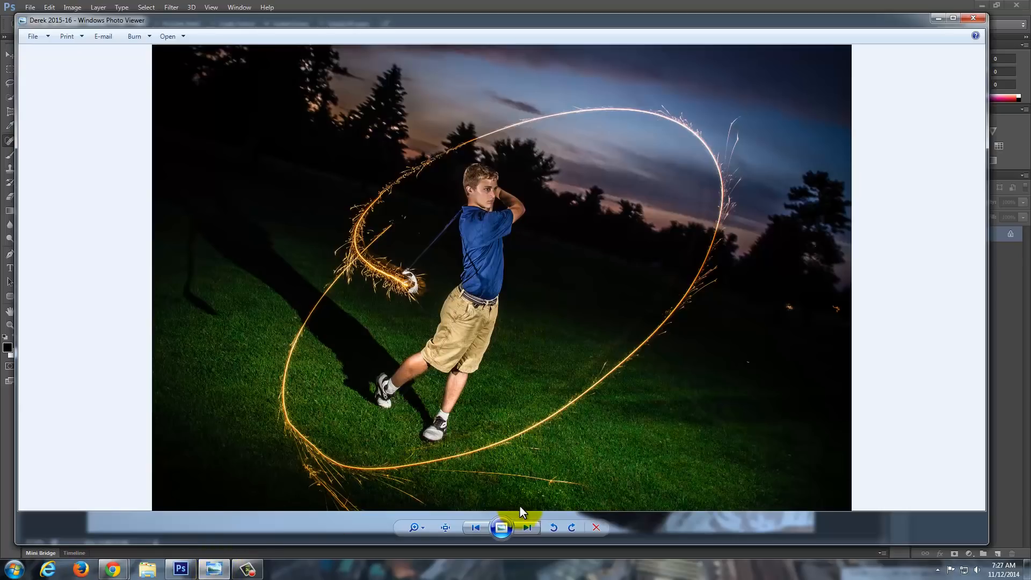
left_click(475, 528)
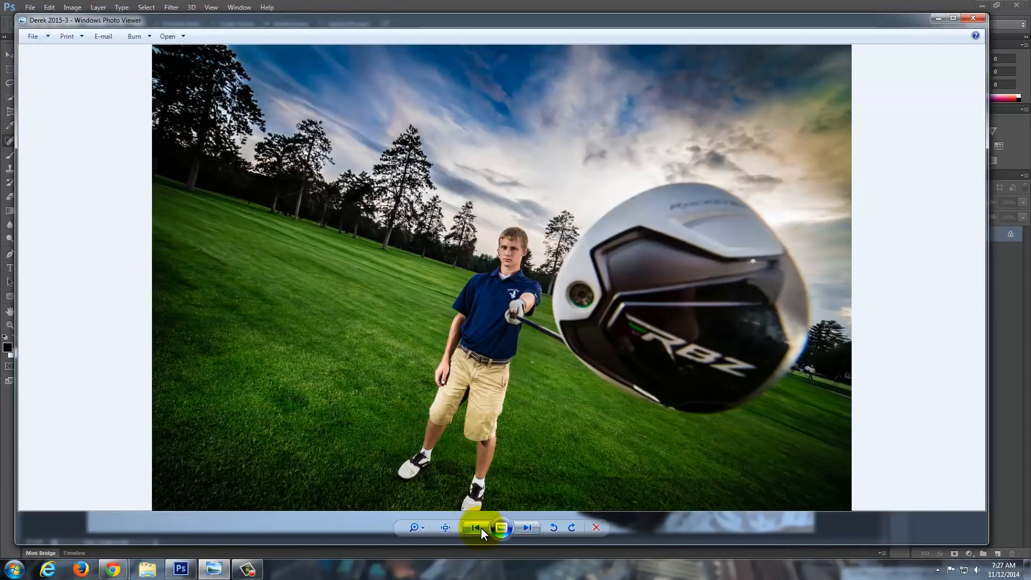
left_click(527, 527)
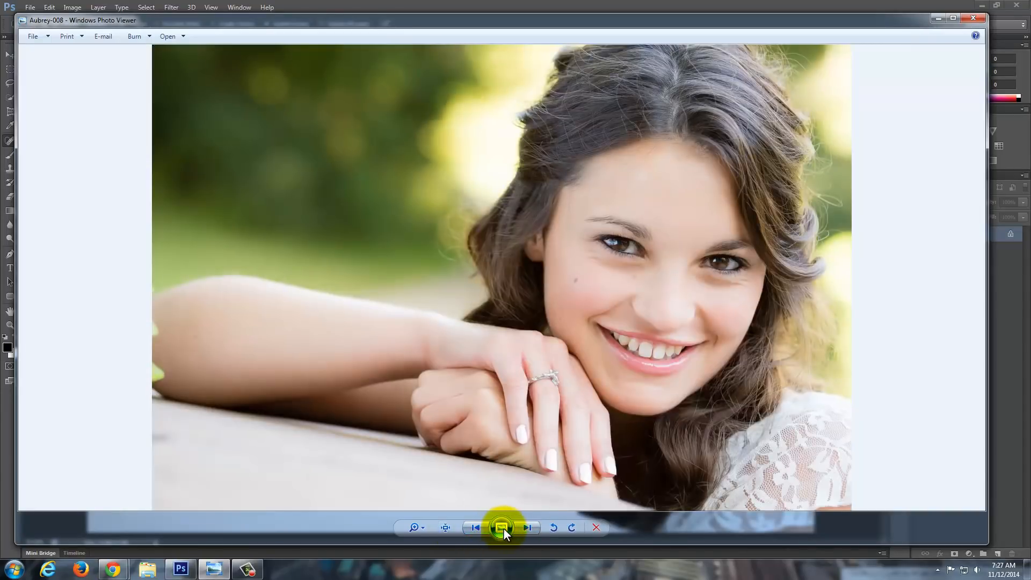
left_click(527, 527)
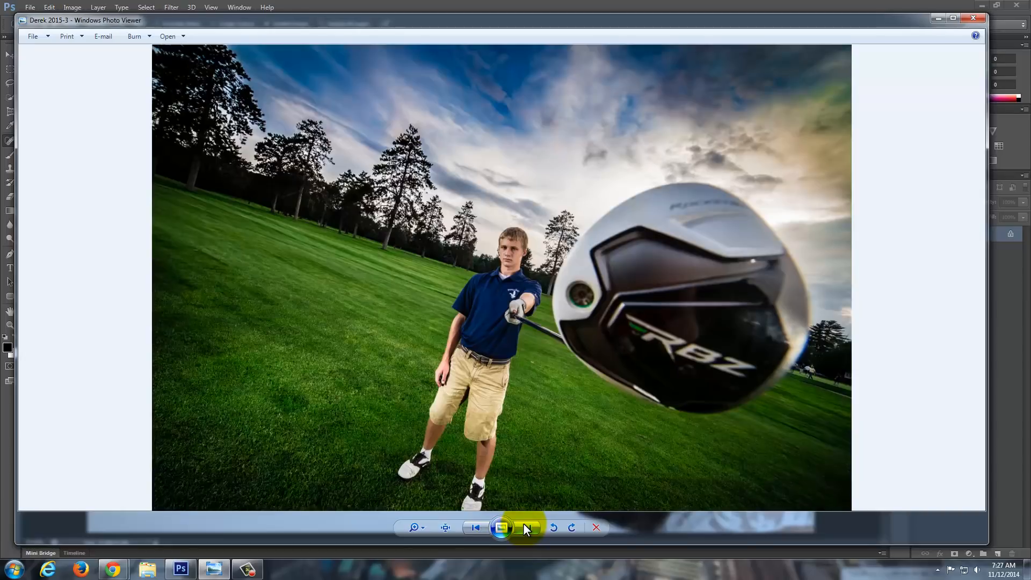